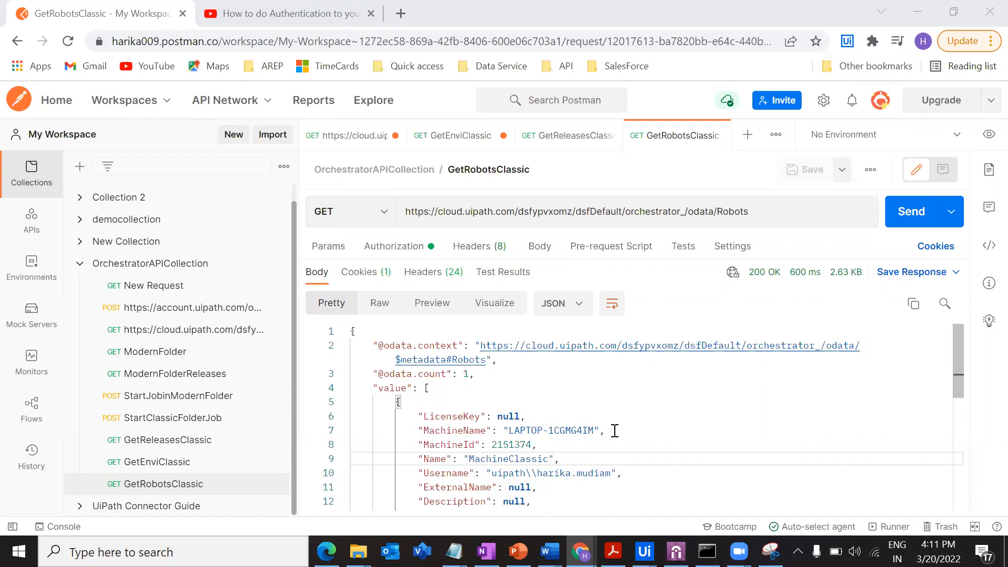
mouse_move(580, 551)
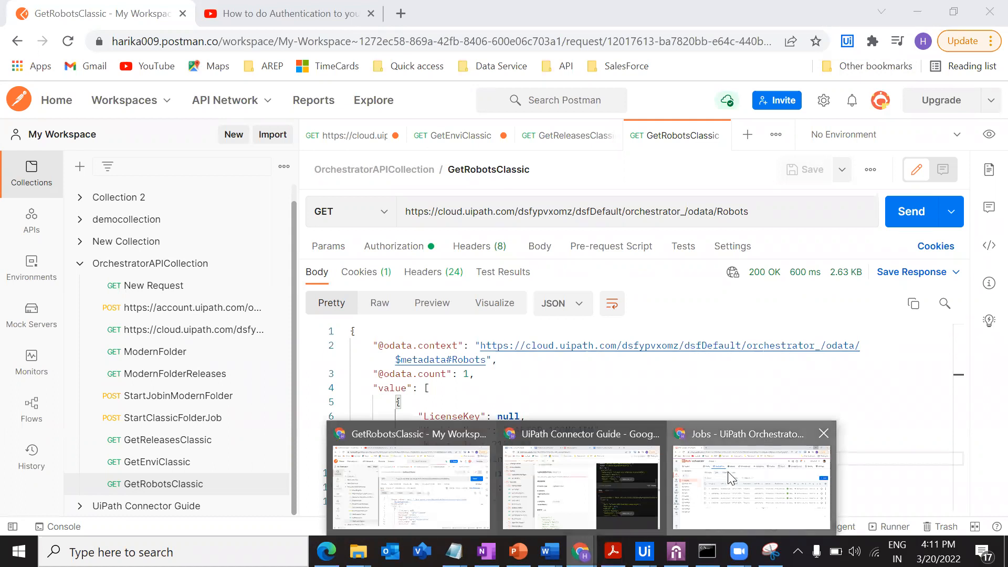
Step: Switch to Orchestrator and show the Default folder's processes listing ClassicProcessAPI
click(750, 485)
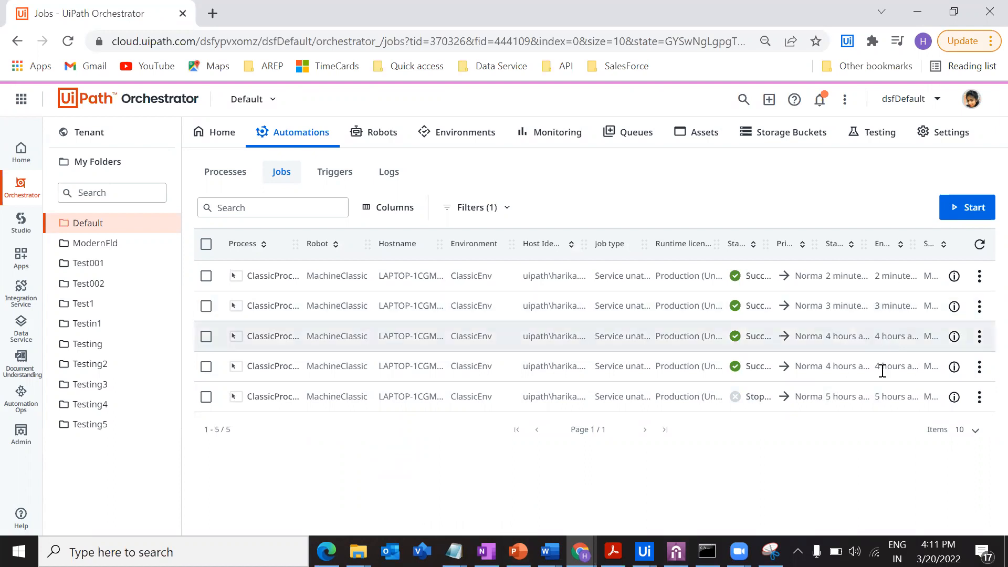
mouse_move(866, 414)
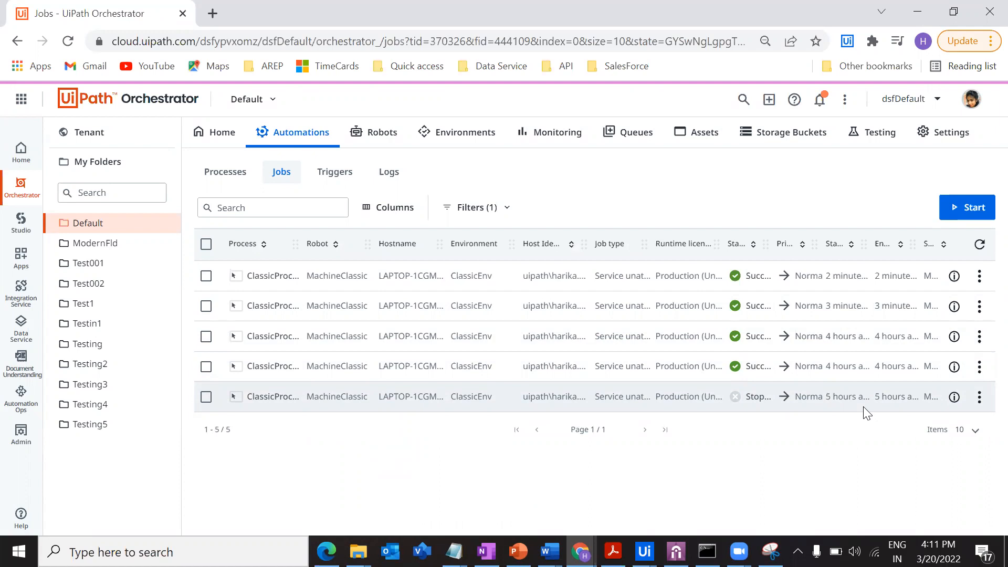
mouse_move(249, 198)
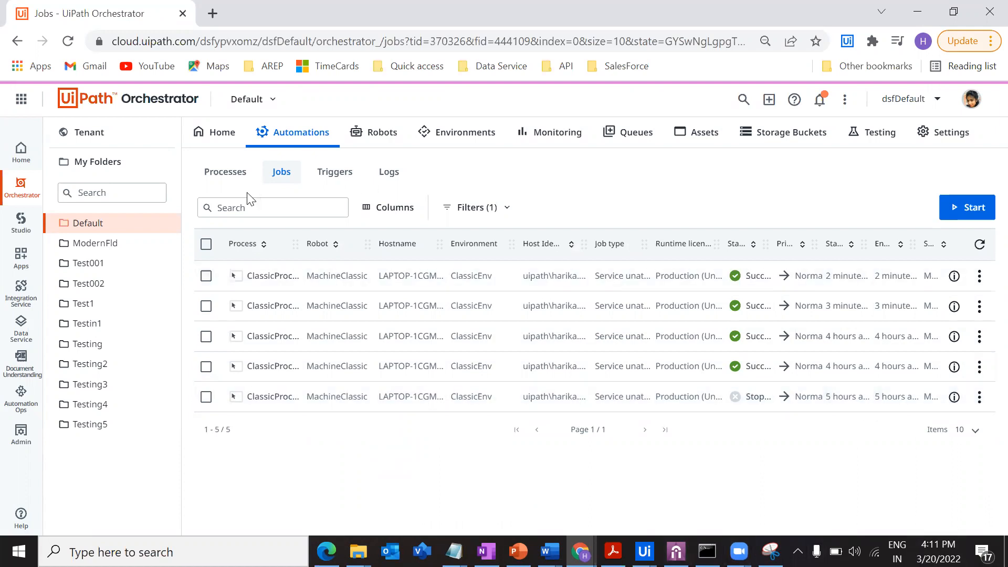
click(225, 172)
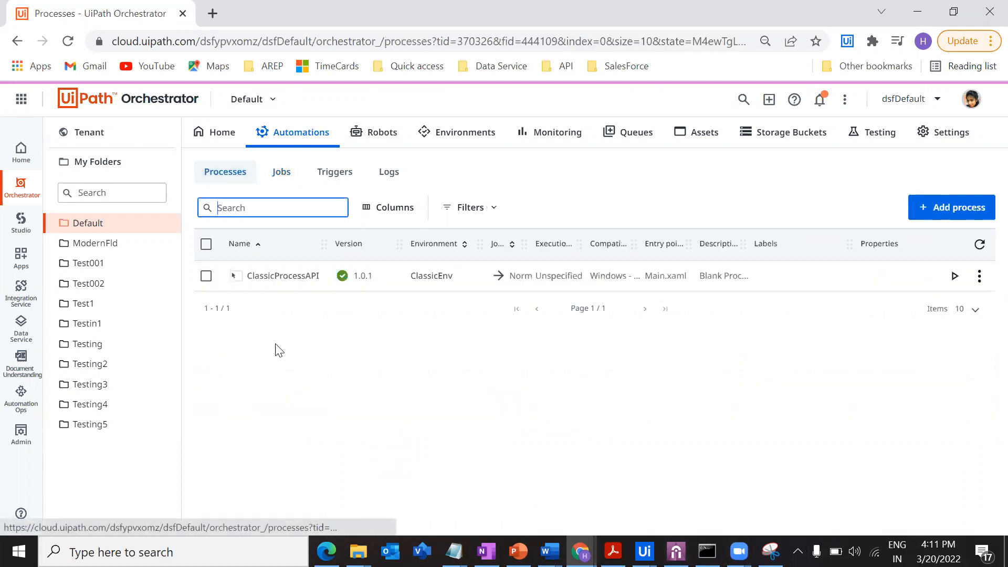
double_click(282, 275)
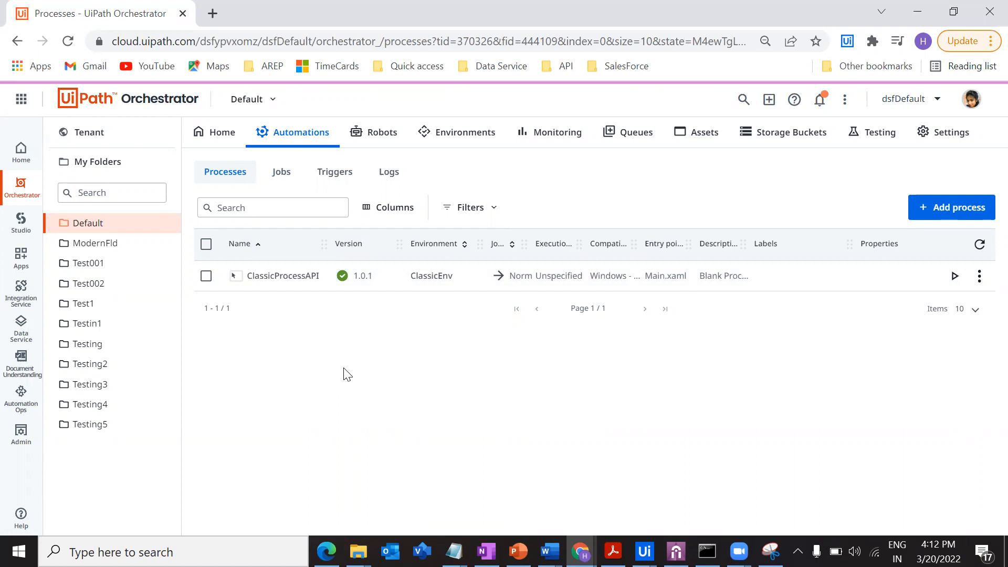
Step: Start a ClassicProcessAPI job on the MachineClassic robot
click(954, 276)
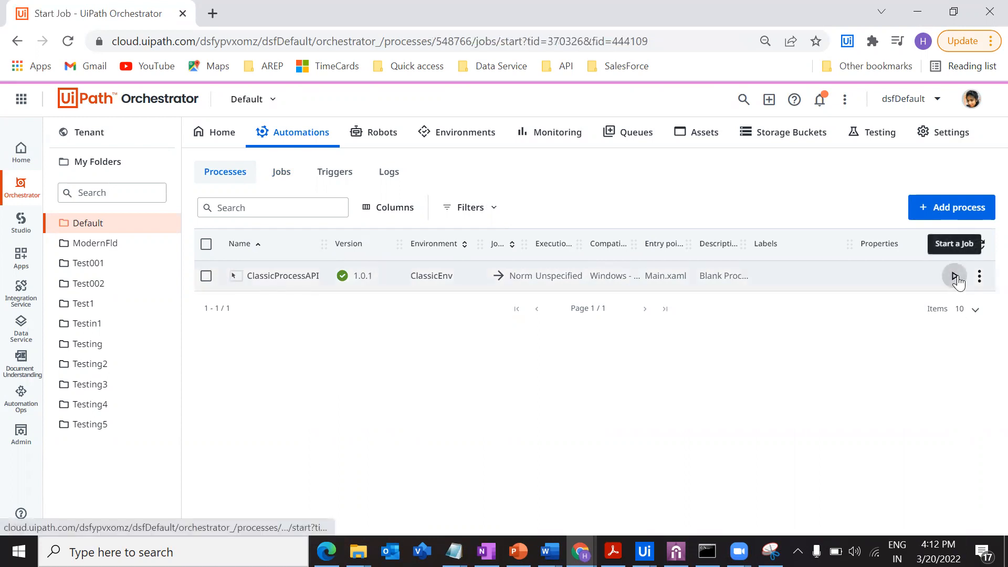
click(954, 275)
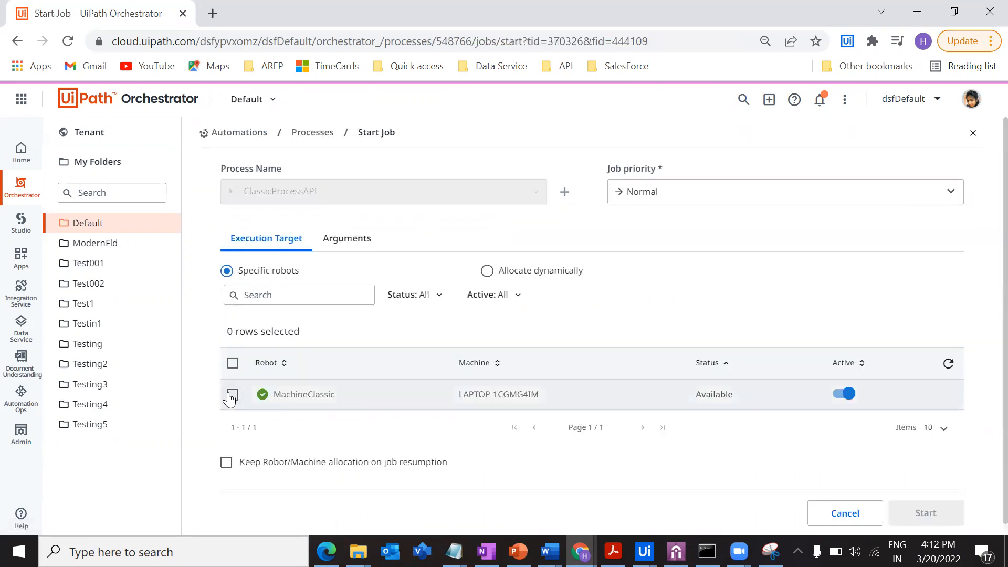
click(232, 394)
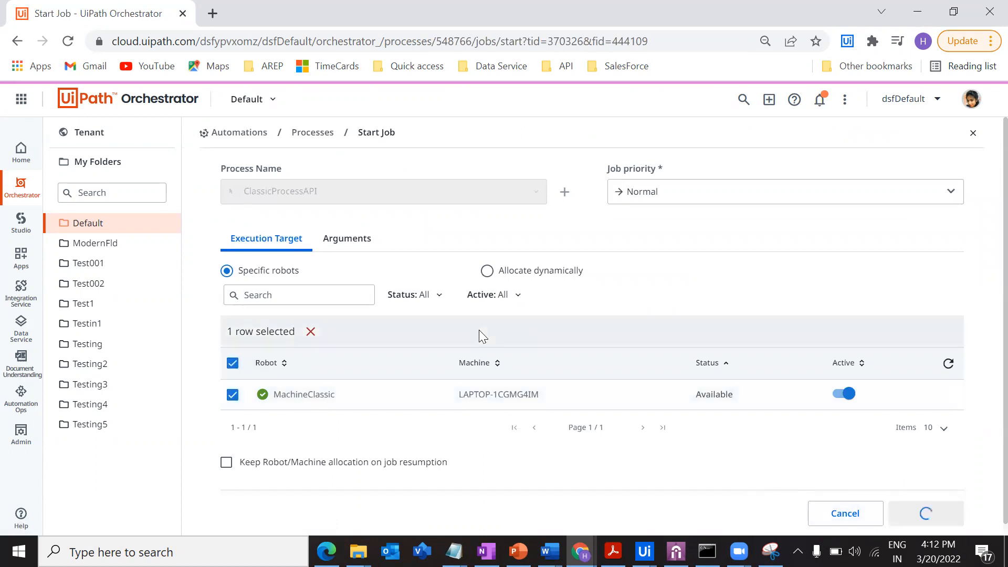
click(925, 513)
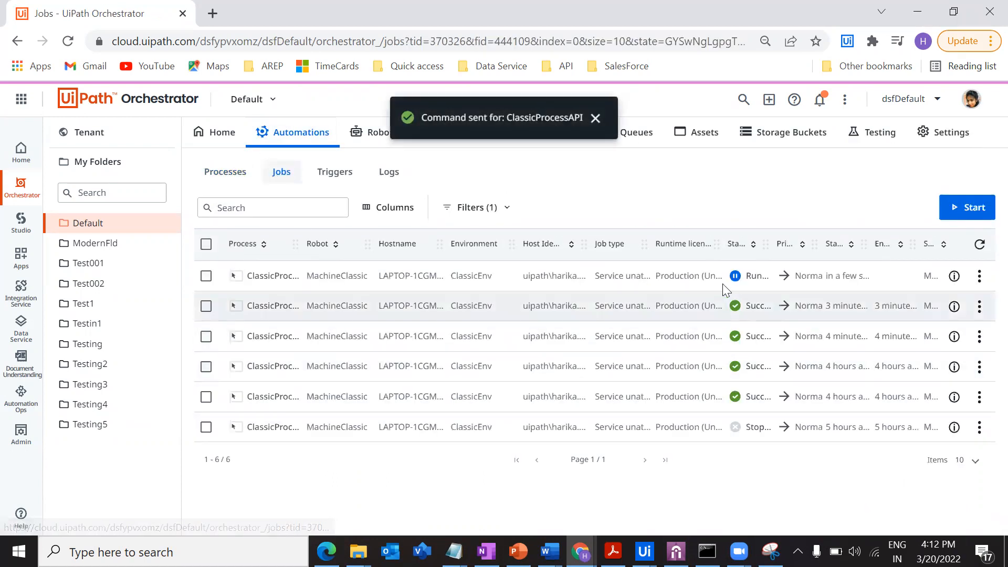
Step: View the running job's logs and select the 'Testing the Orchestrator API' message
click(978, 305)
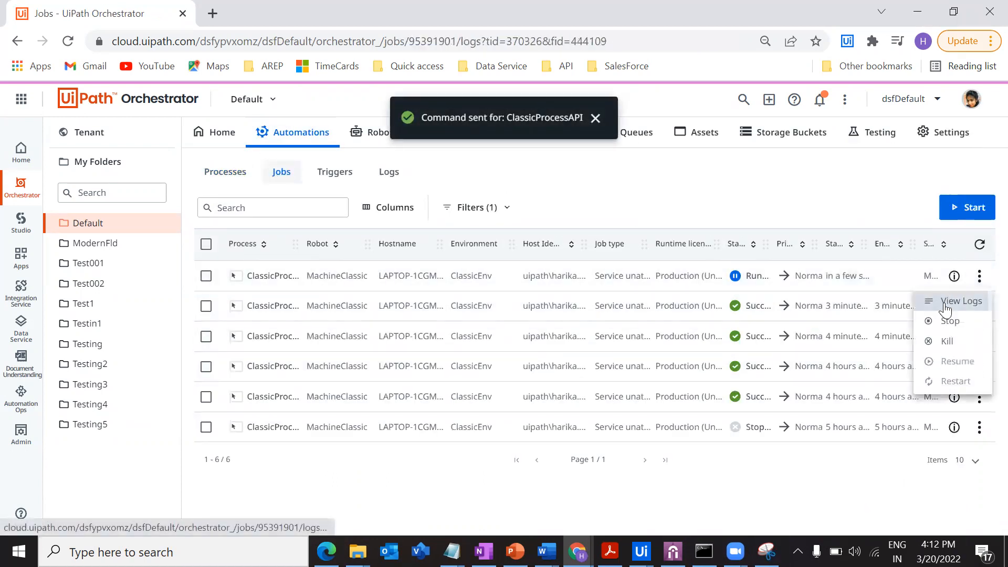
click(962, 302)
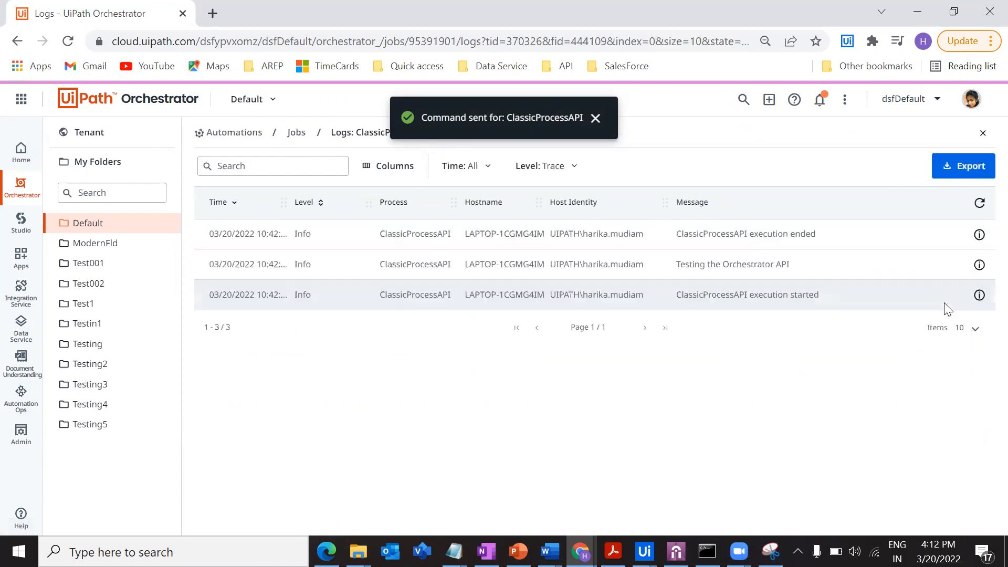
double_click(731, 263)
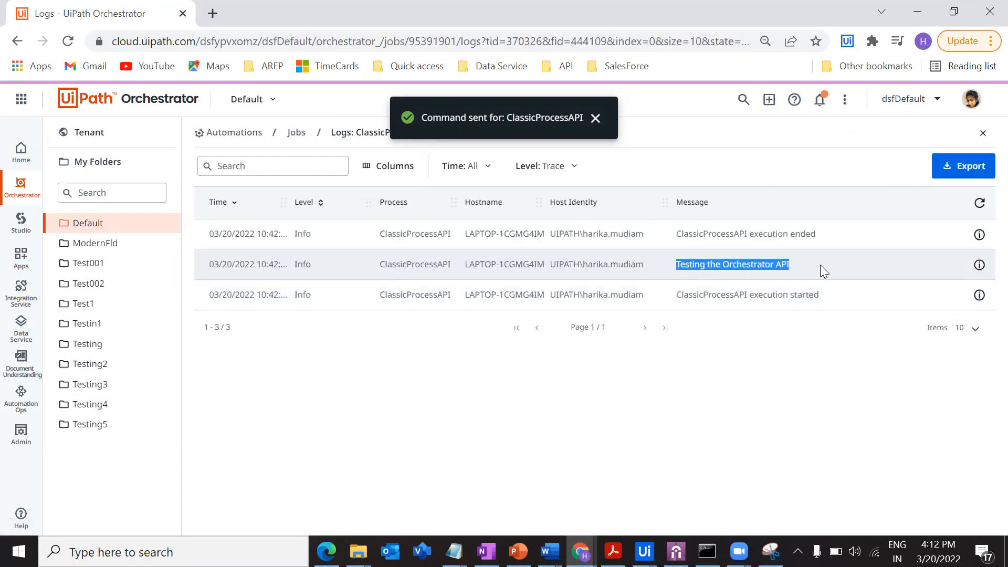
mouse_move(725, 276)
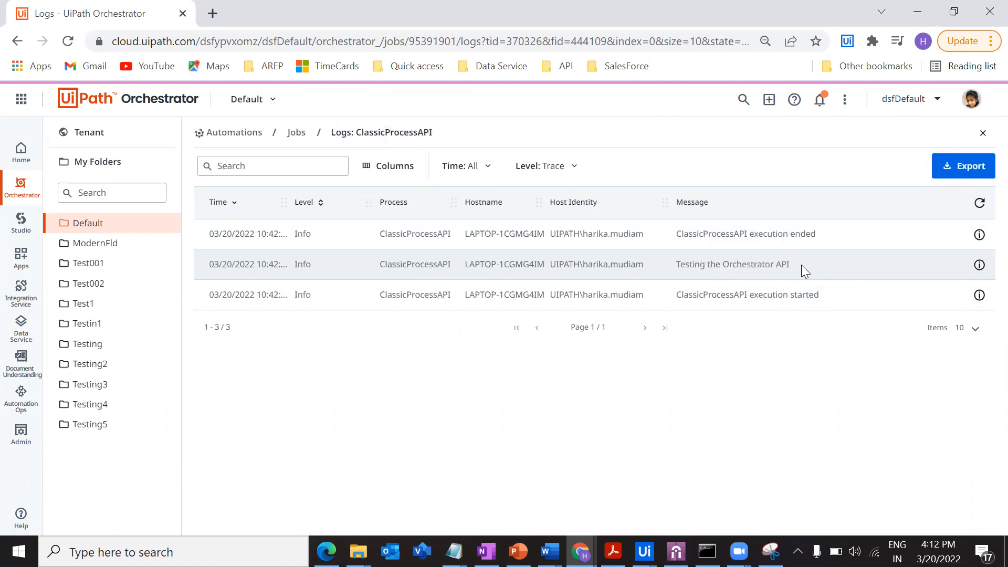
double_click(746, 294)
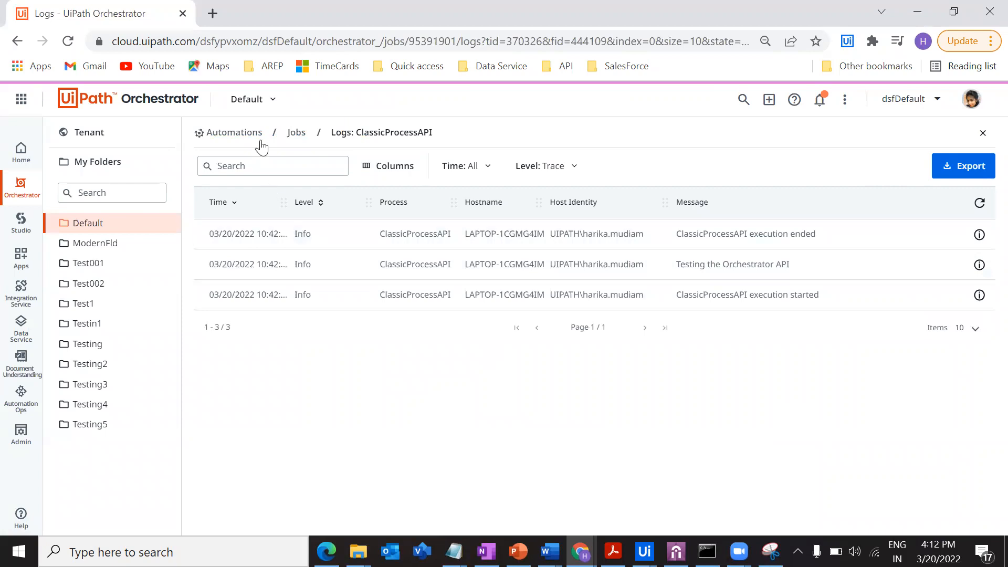
click(236, 132)
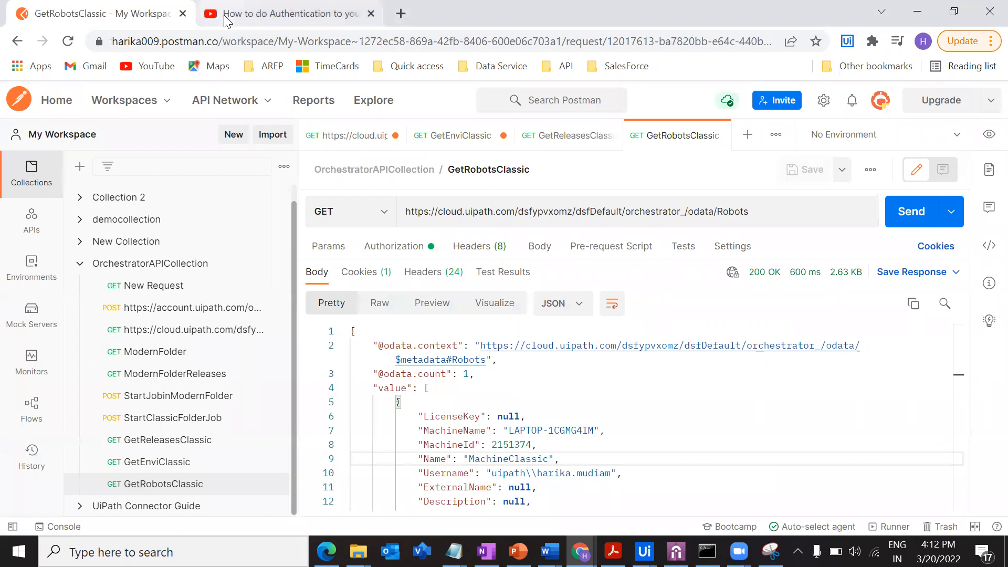
click(290, 13)
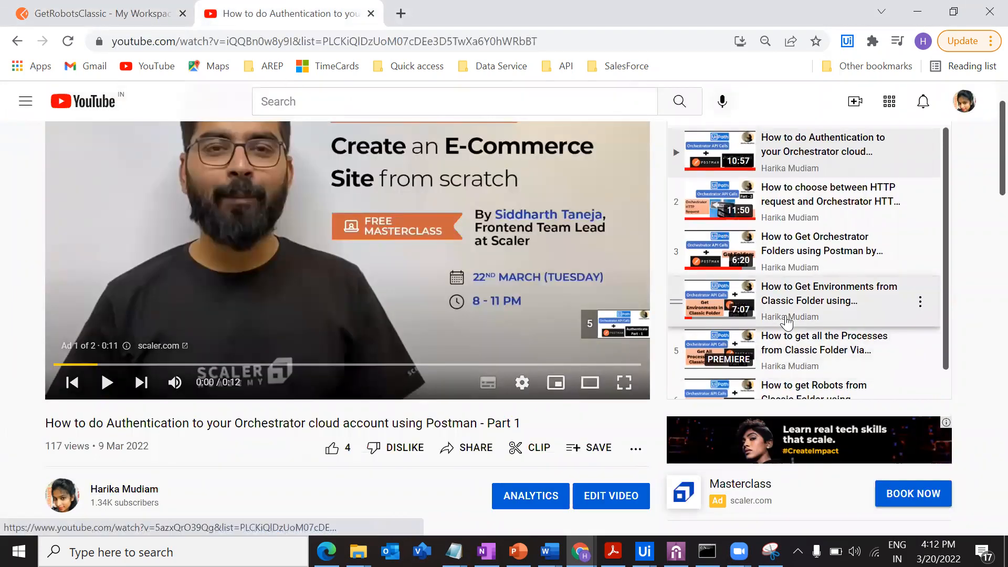
mouse_move(98, 490)
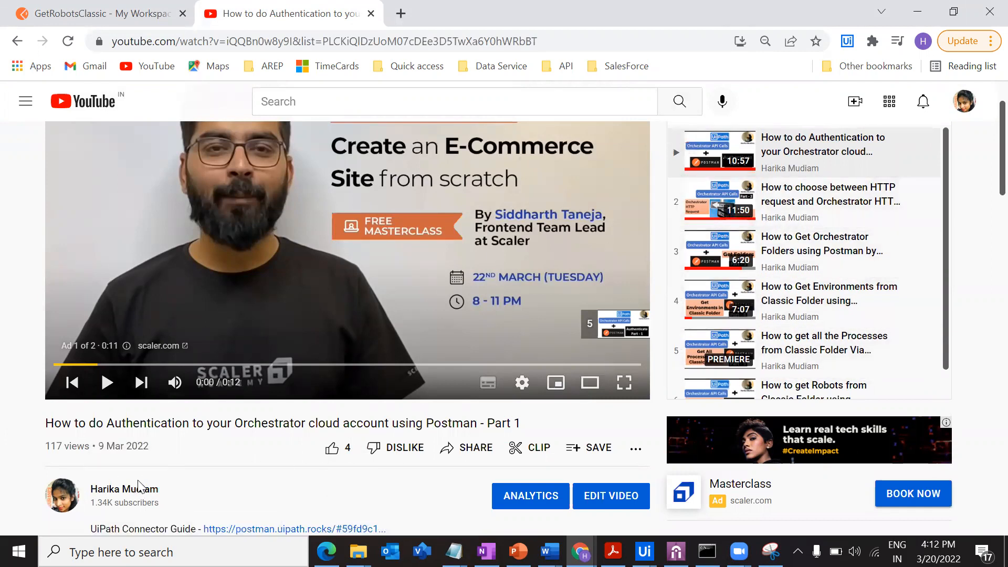
mouse_move(124, 489)
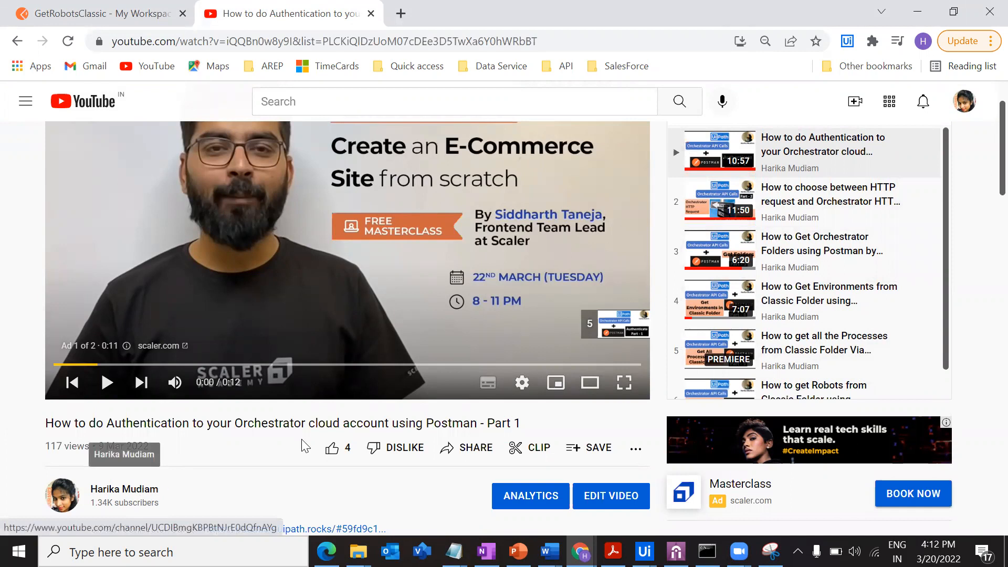
mouse_move(814, 152)
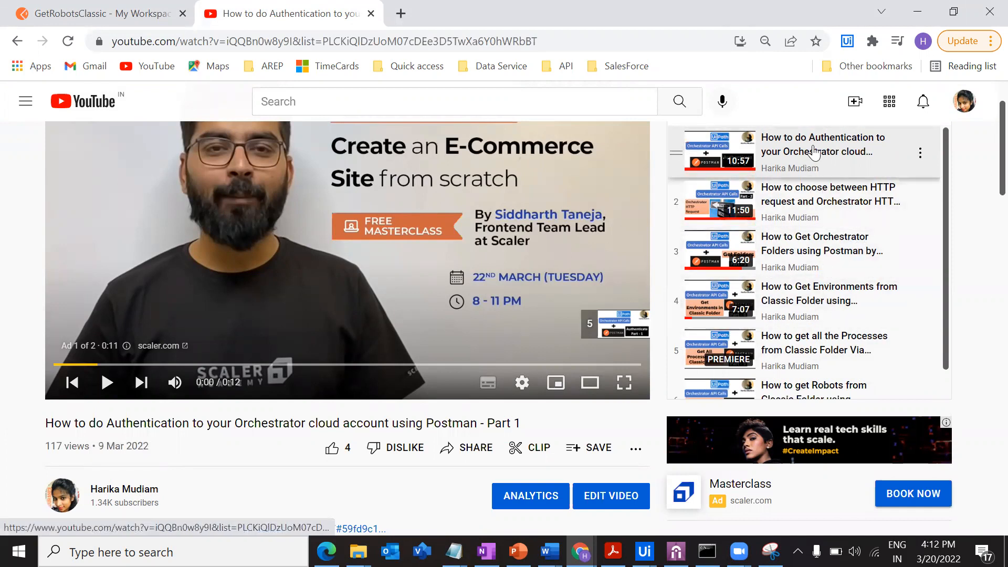
scroll(down, 3)
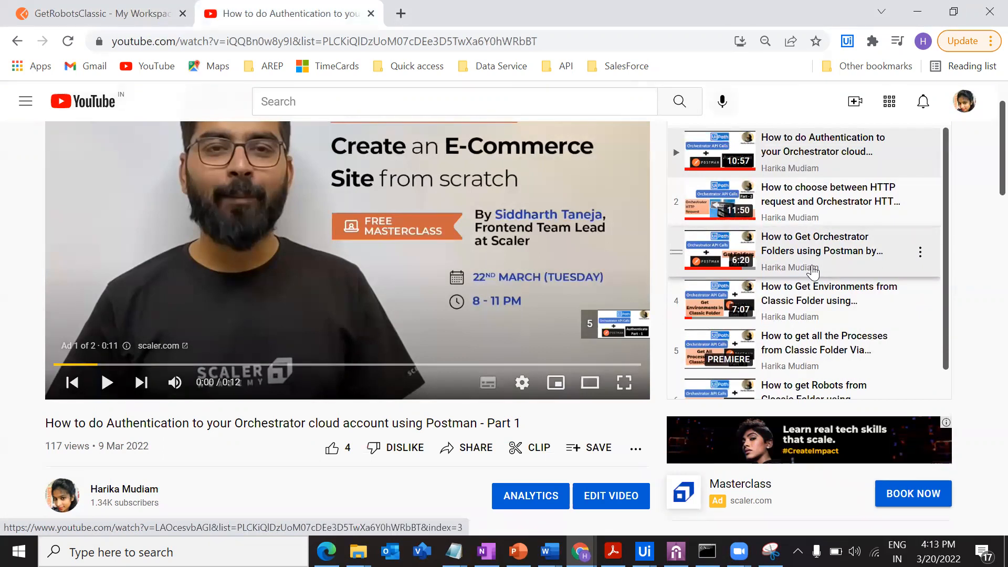
mouse_move(145, 418)
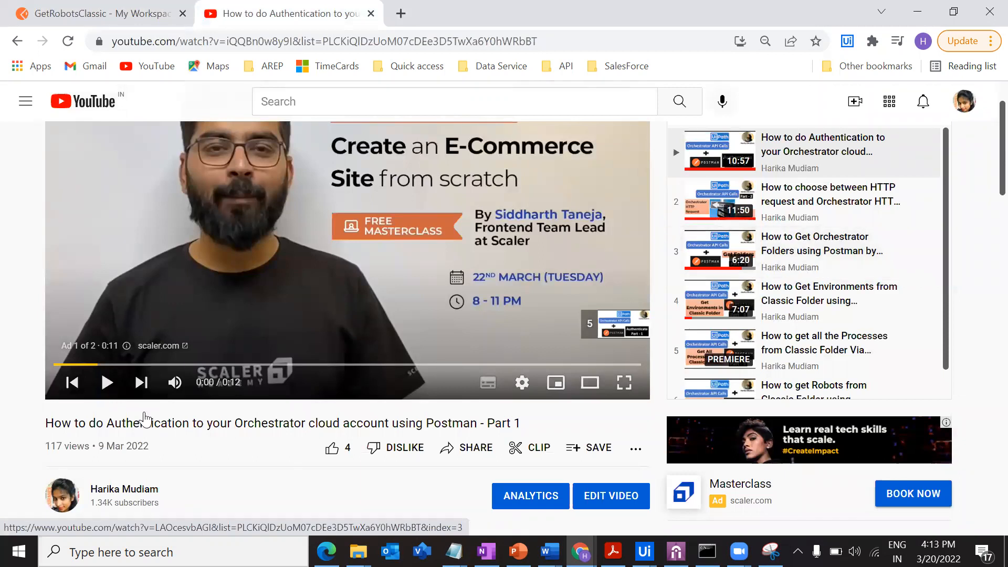
click(322, 41)
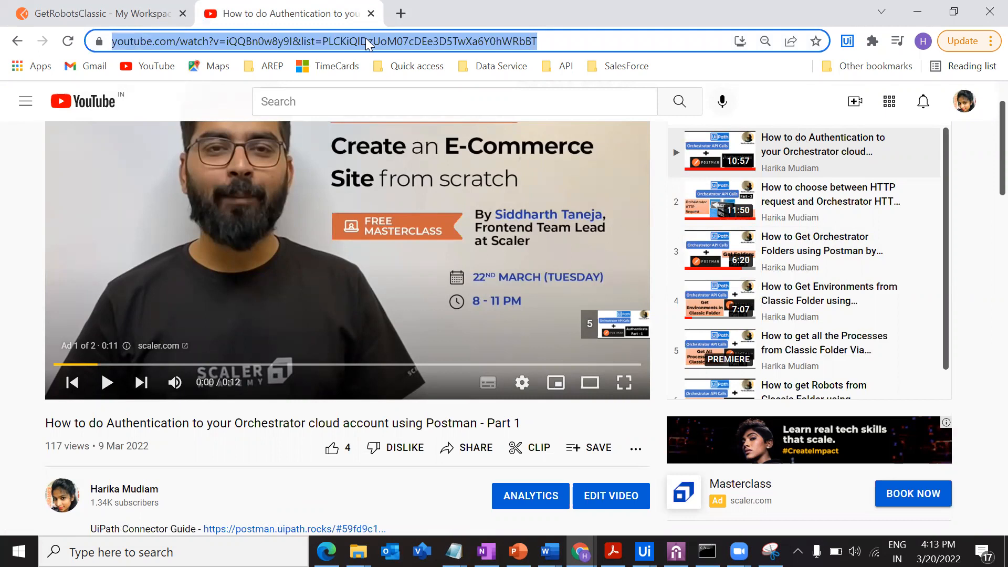
mouse_move(105, 8)
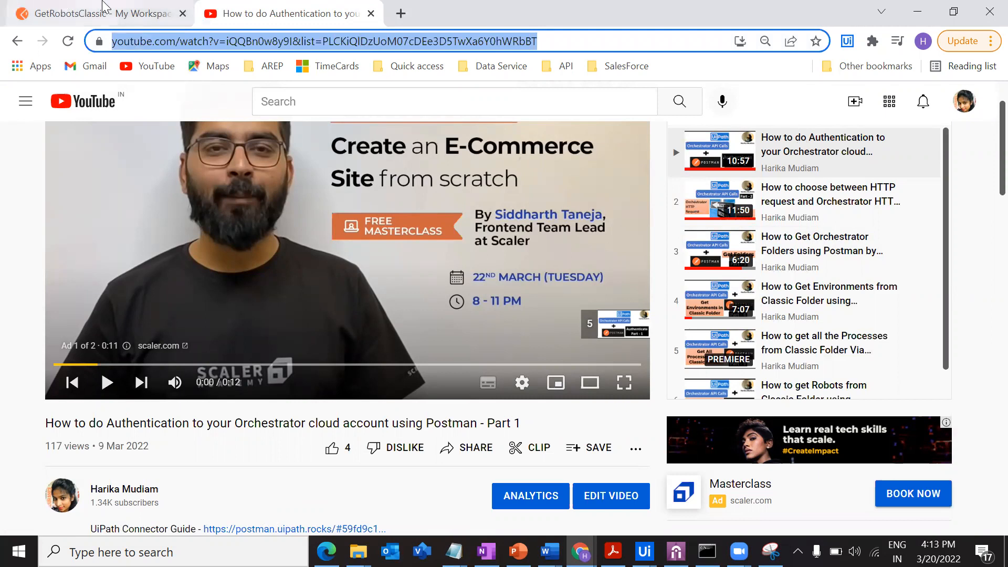
click(96, 13)
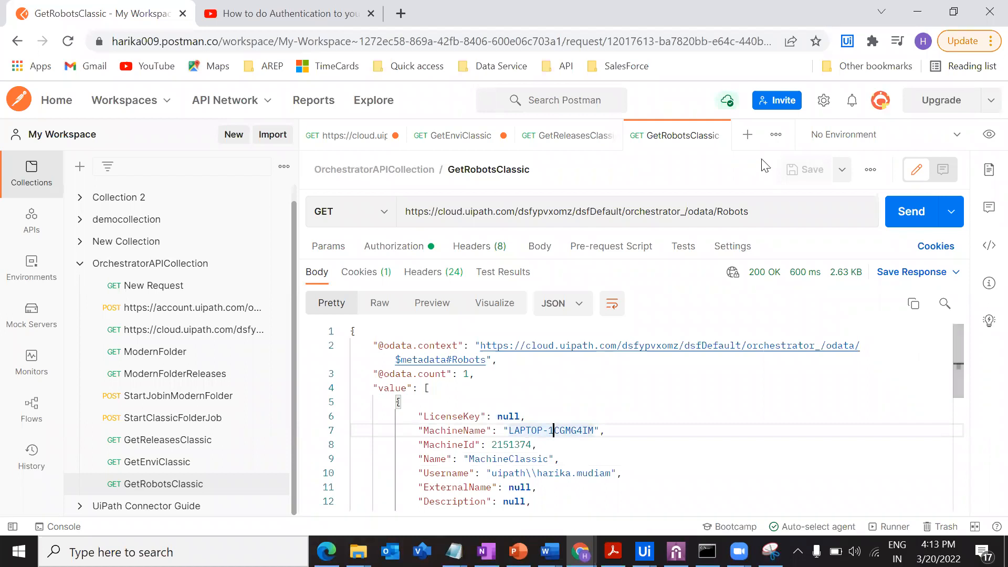
mouse_move(747, 135)
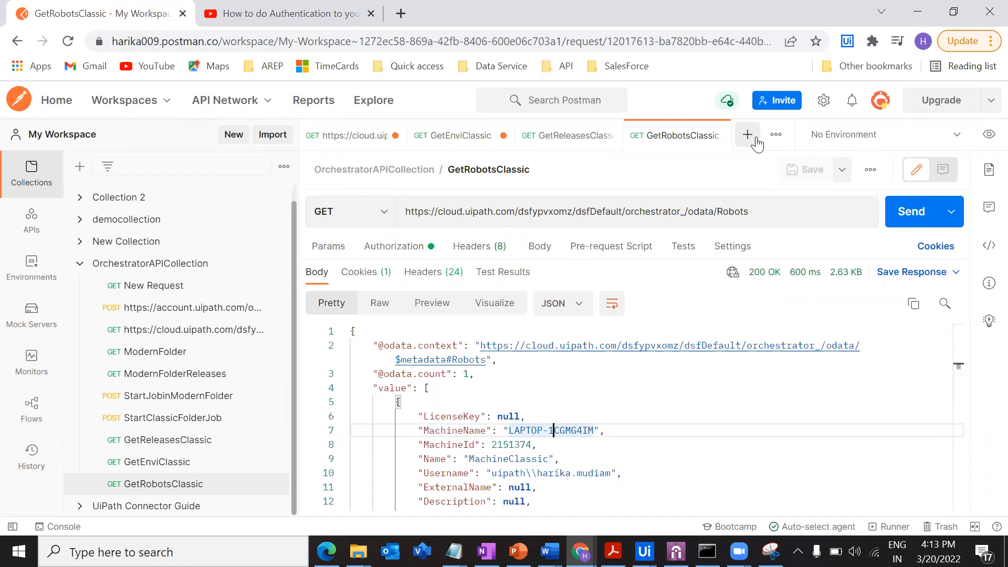
mouse_move(778, 163)
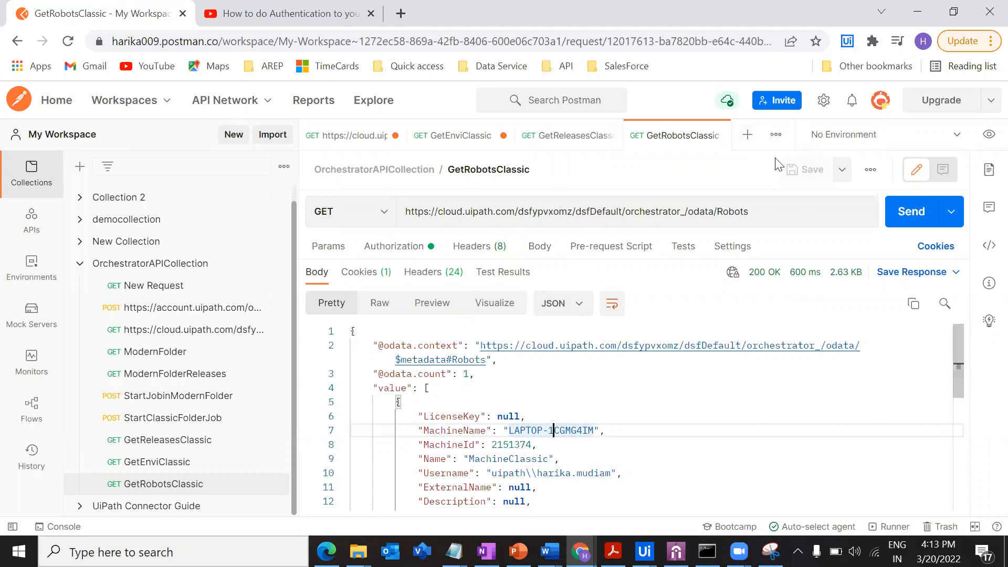
Step: Start a new blank untitled request next to GetRobotsClassic
click(748, 135)
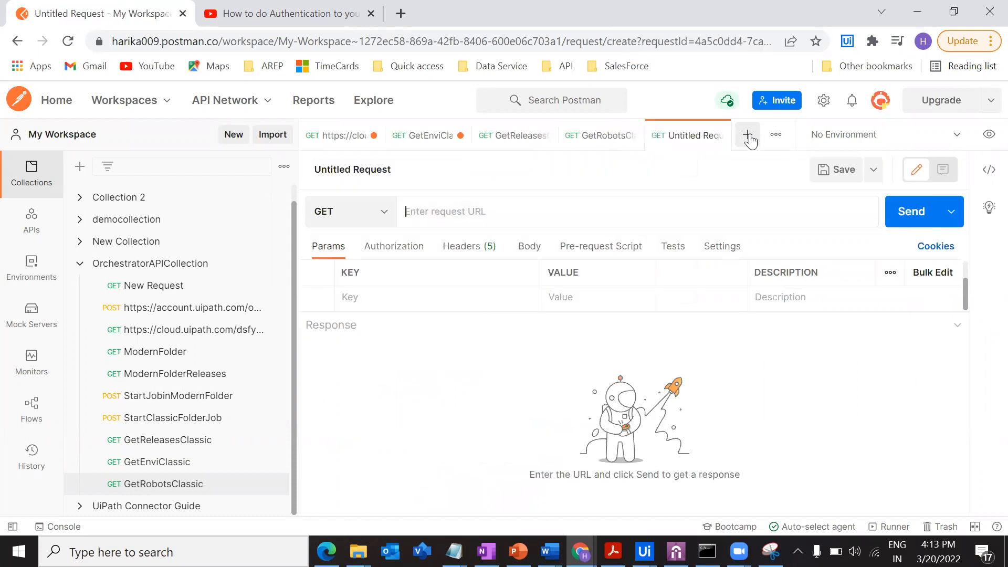
mouse_move(518, 398)
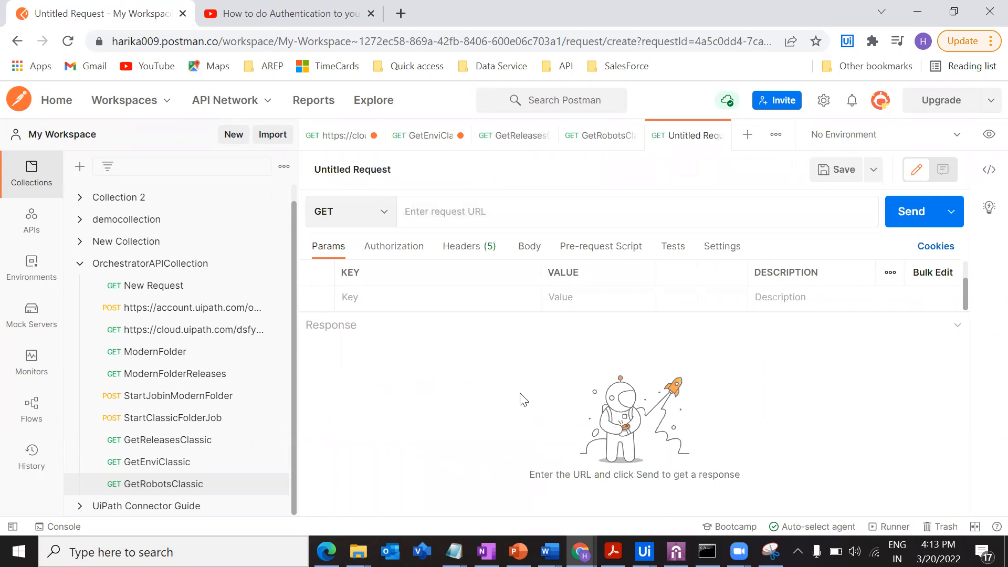
mouse_move(579, 551)
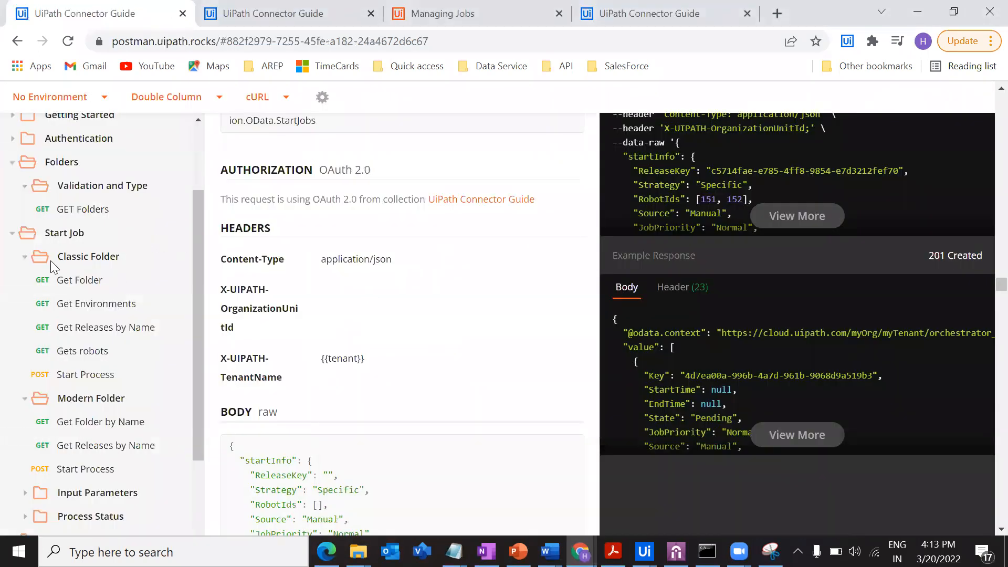
mouse_move(93, 372)
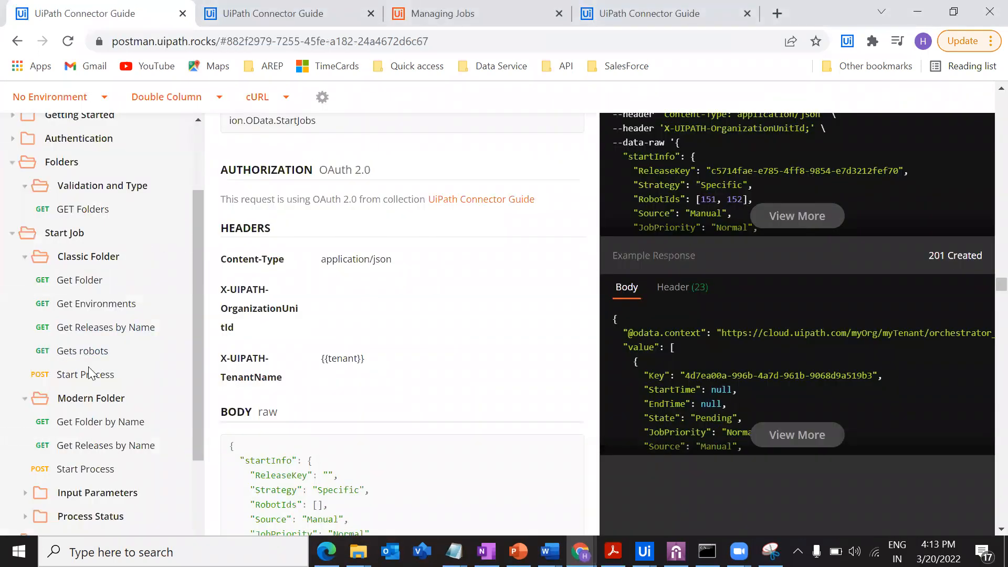
Step: Check the classic-folder Start Process docs and make the new request a POST
scroll(up, 3)
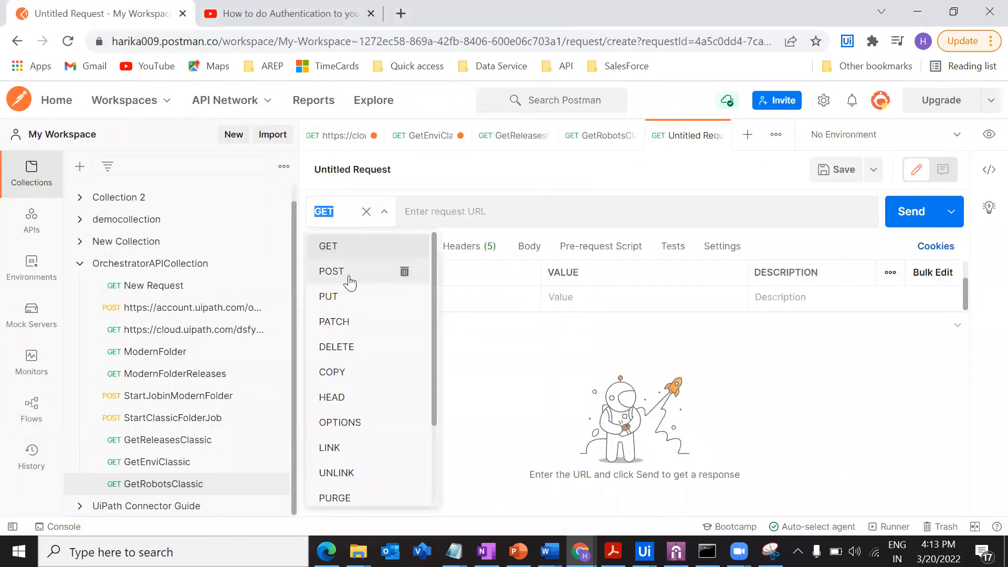
click(331, 271)
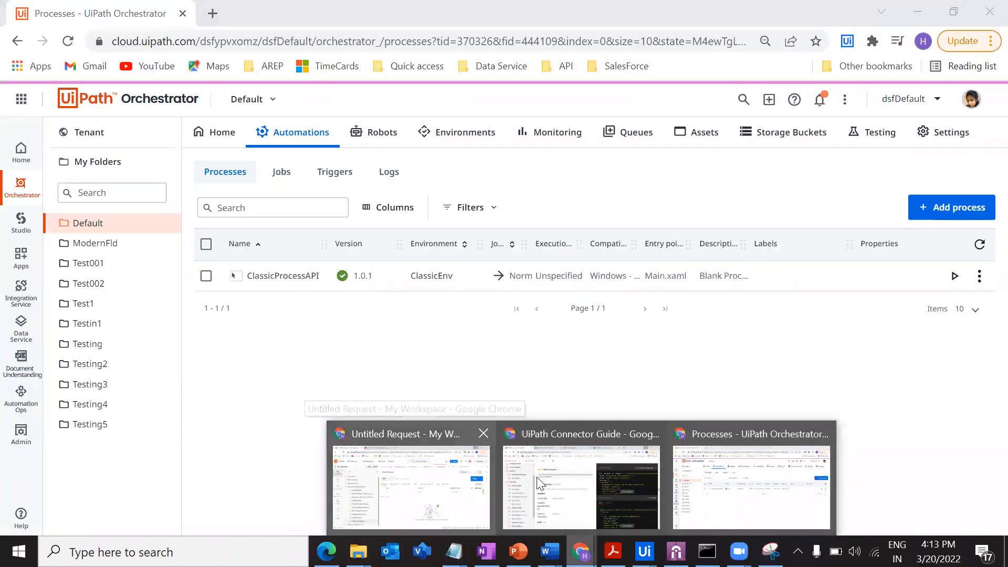
Step: Copy the StartJobs endpoint path into the URL and prepend the Orchestrator tenant address
click(580, 485)
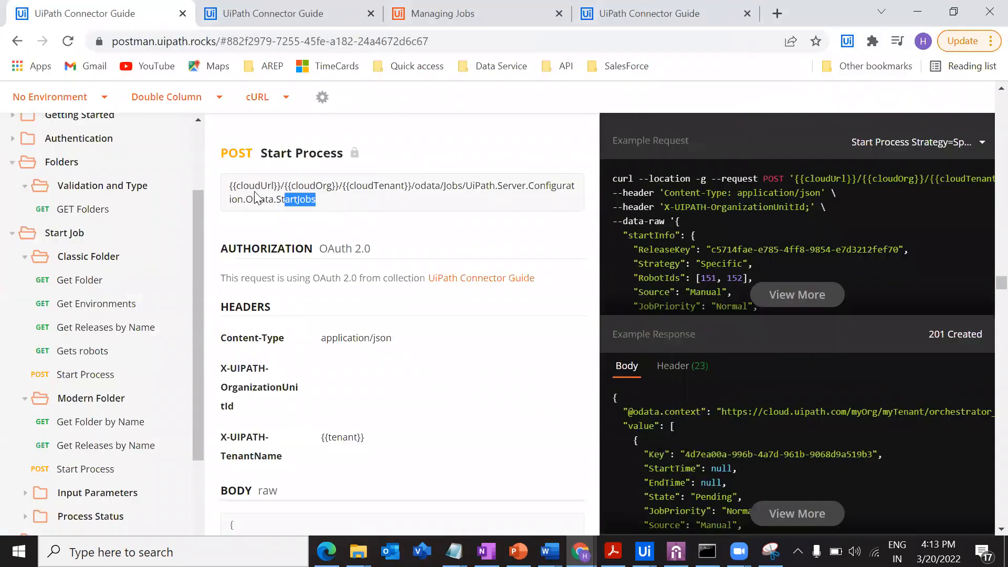
triple_click(399, 193)
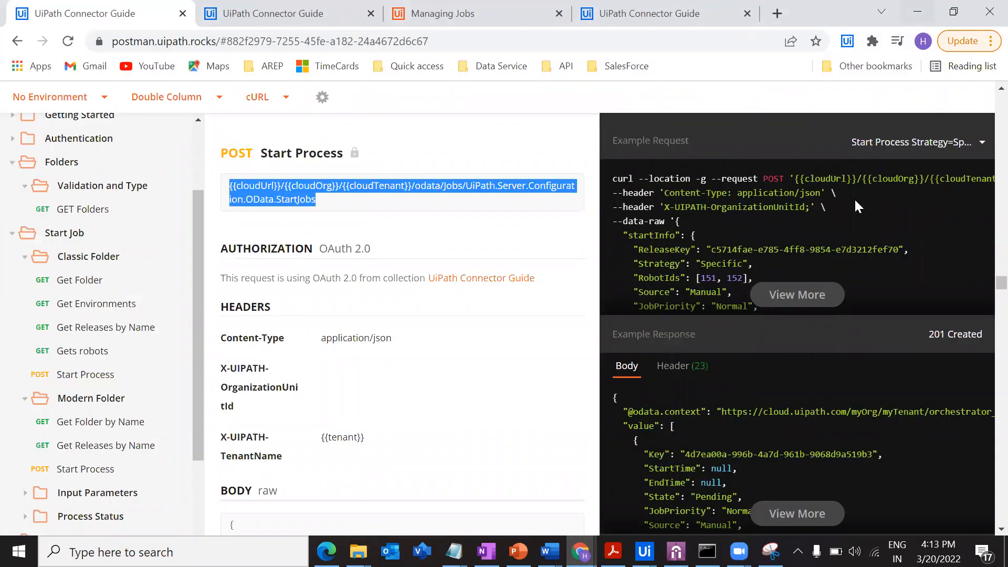
mouse_move(579, 551)
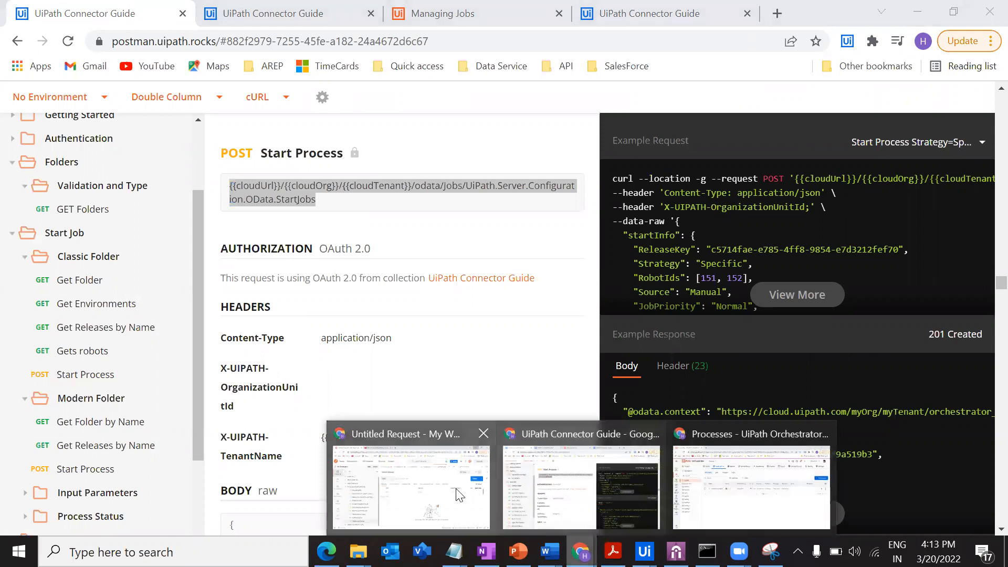
click(409, 486)
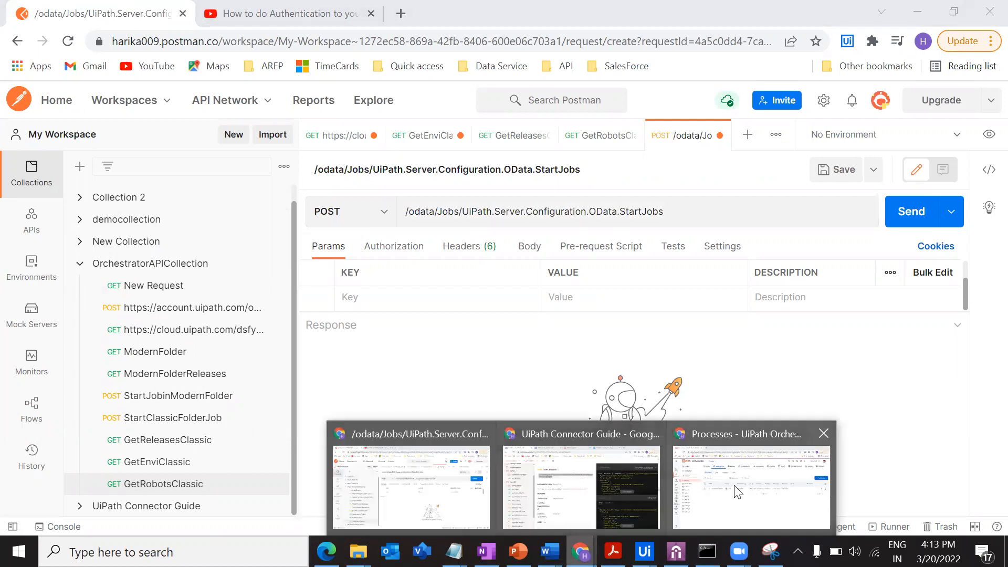
click(749, 485)
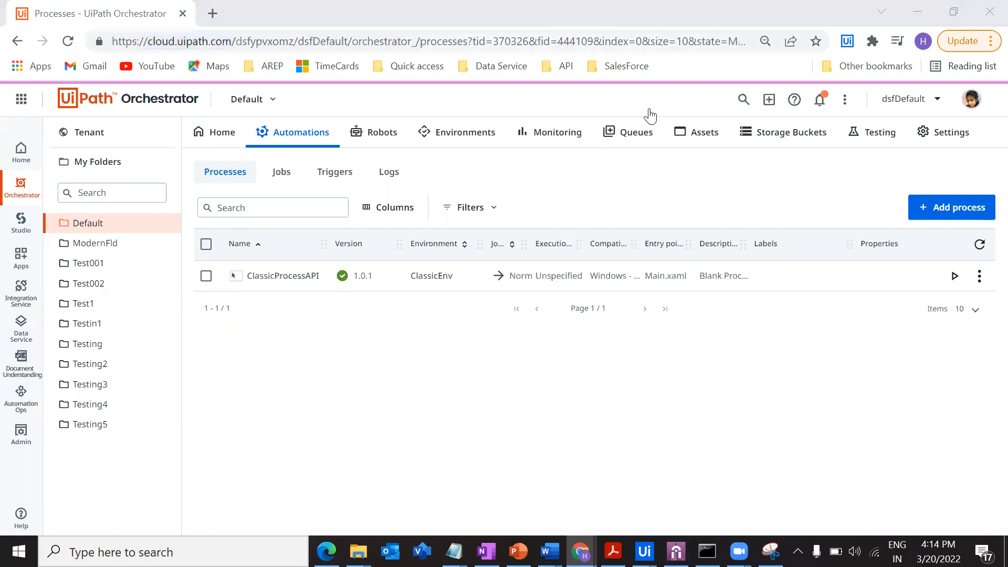
click(283, 12)
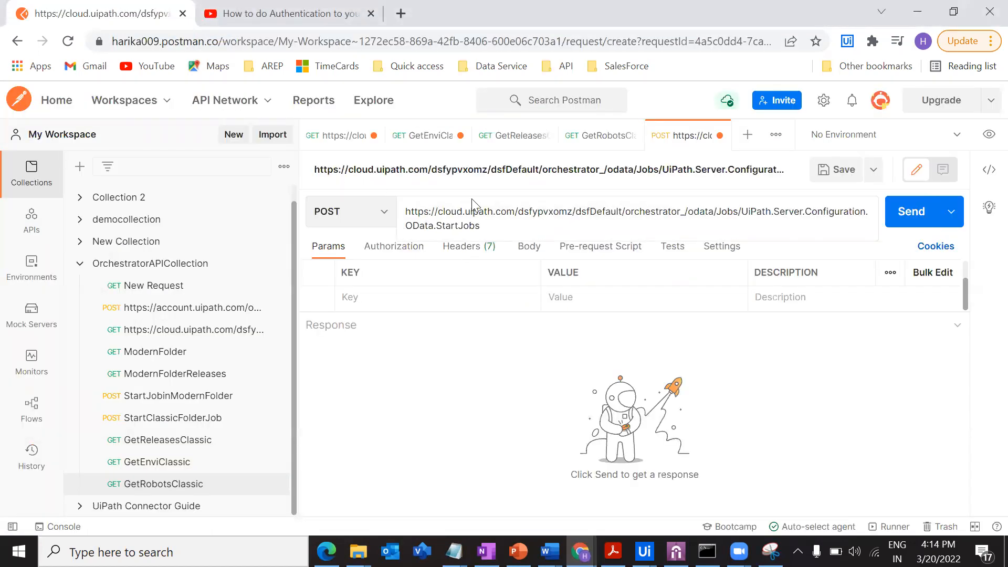
mouse_move(459, 423)
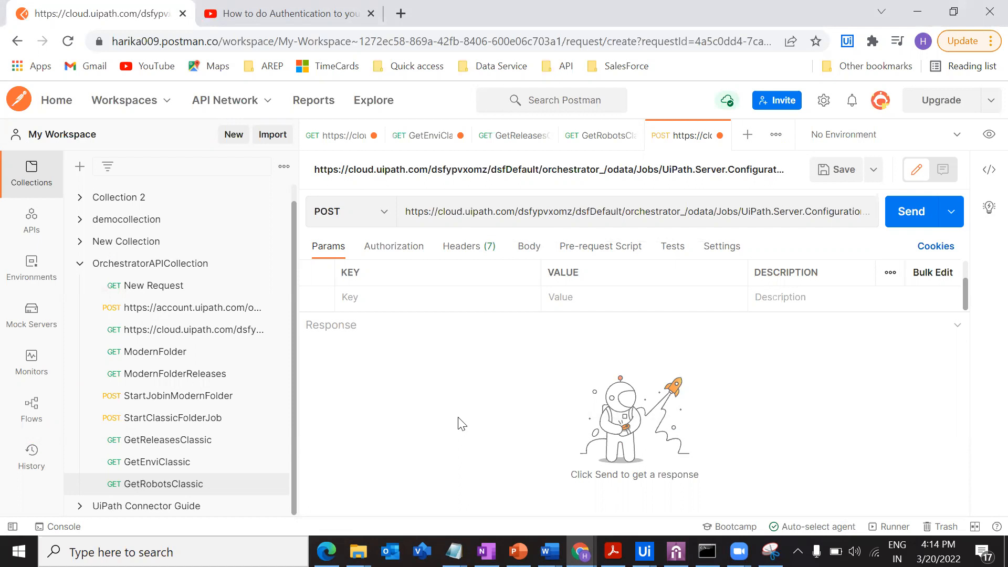
mouse_move(580, 551)
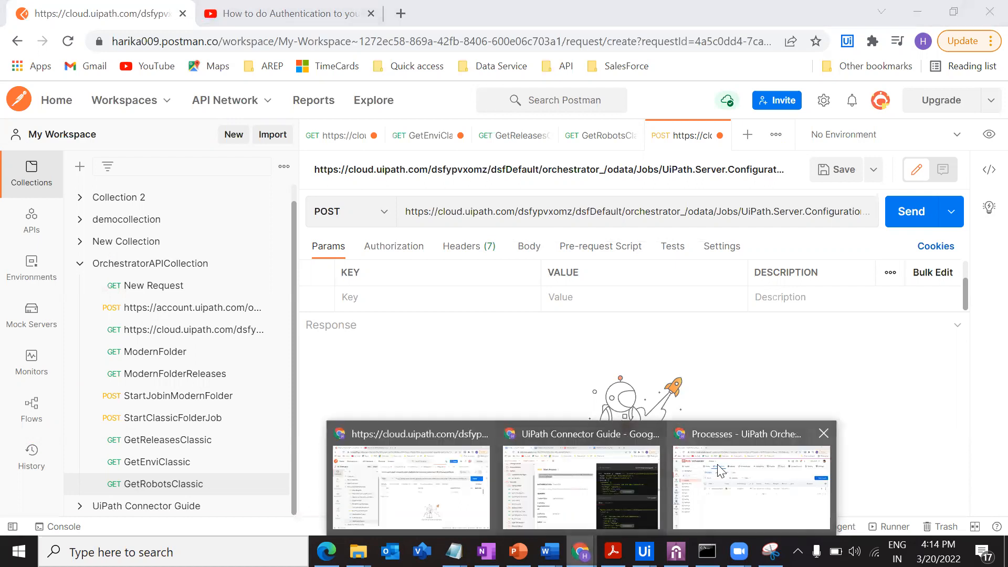
Step: Show Orchestrator's classic Robots list with MachineClassic in ClassicEnv, glancing at the robot-type notes
click(748, 485)
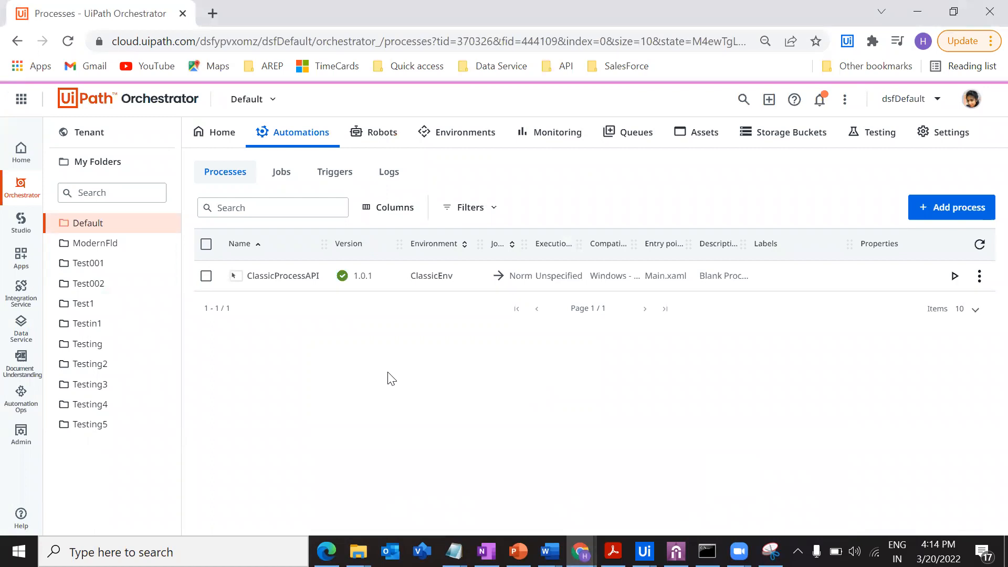
mouse_move(413, 283)
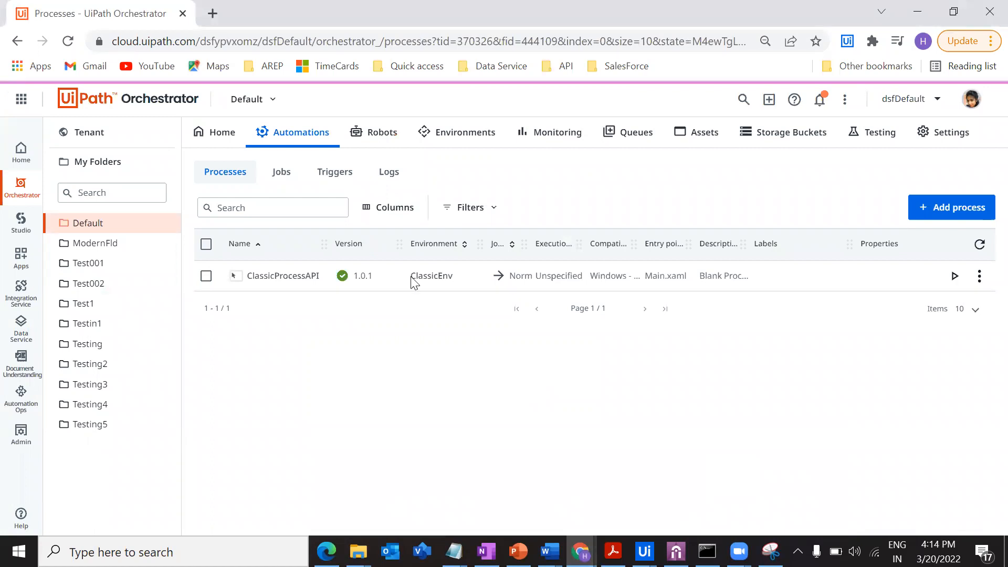
click(381, 132)
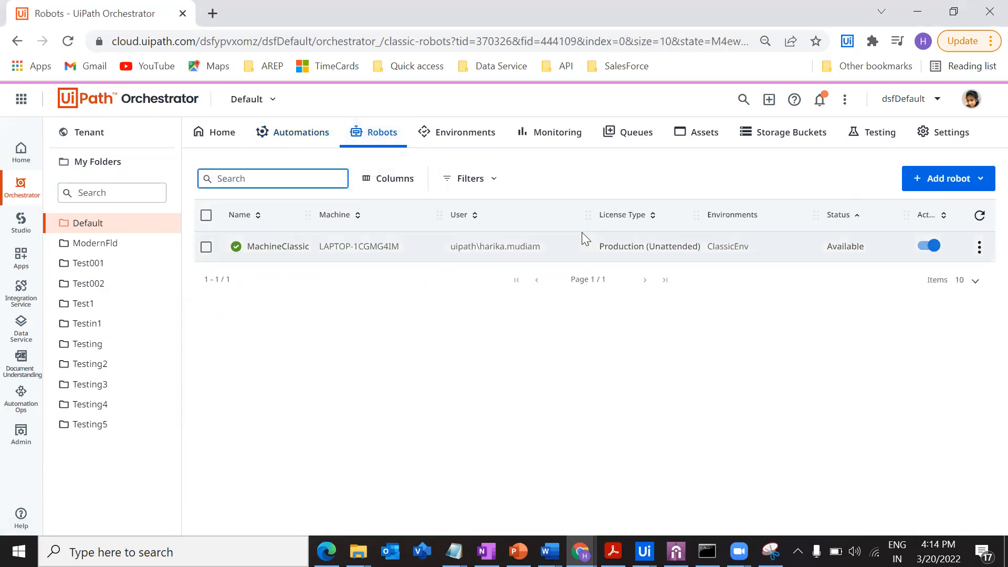
mouse_move(691, 408)
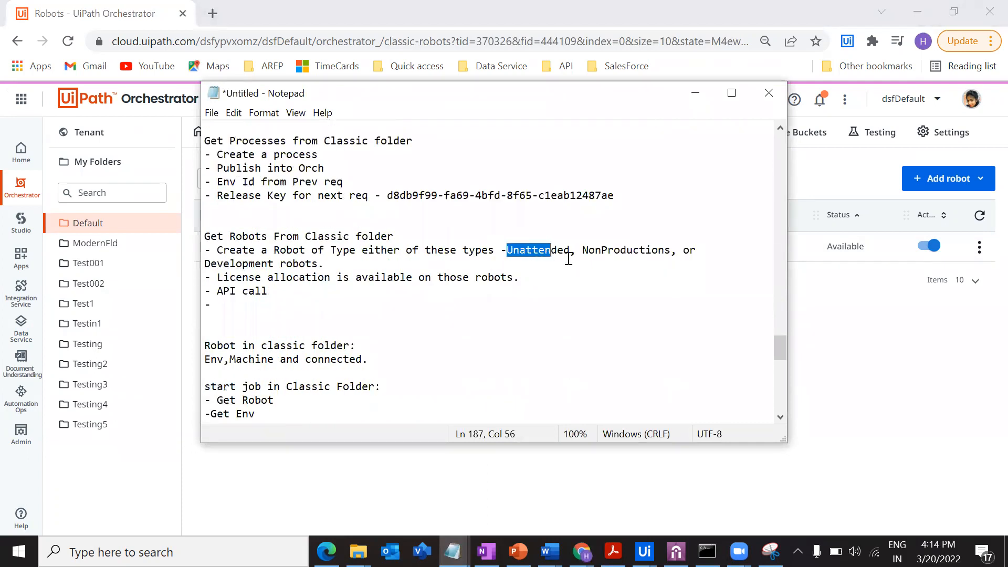
click(324, 264)
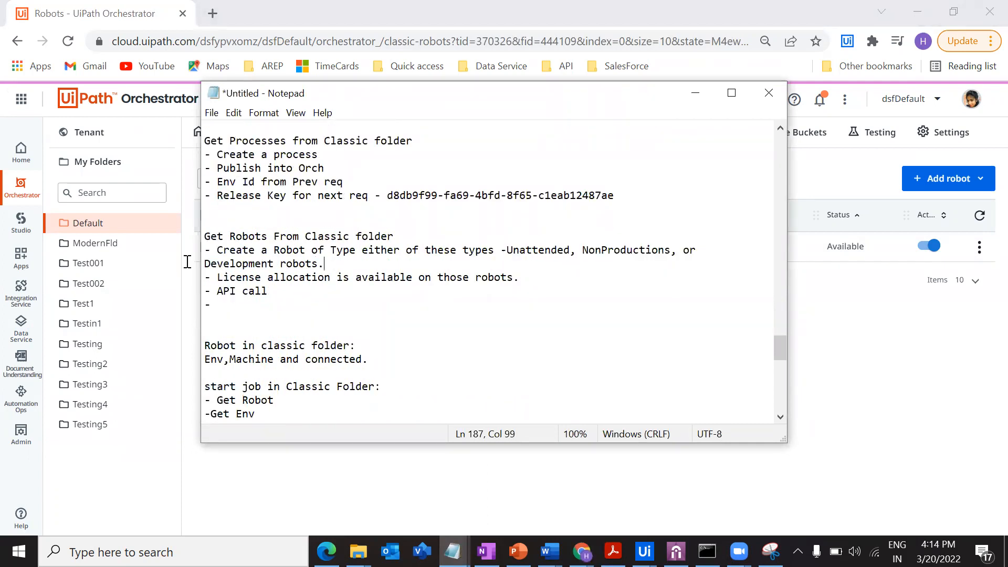
click(218, 277)
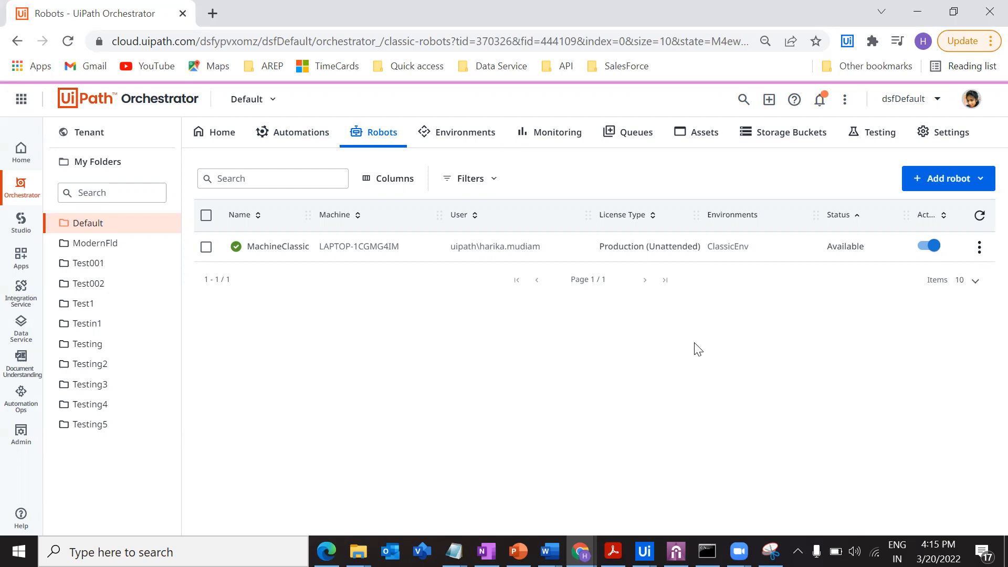
mouse_move(488, 343)
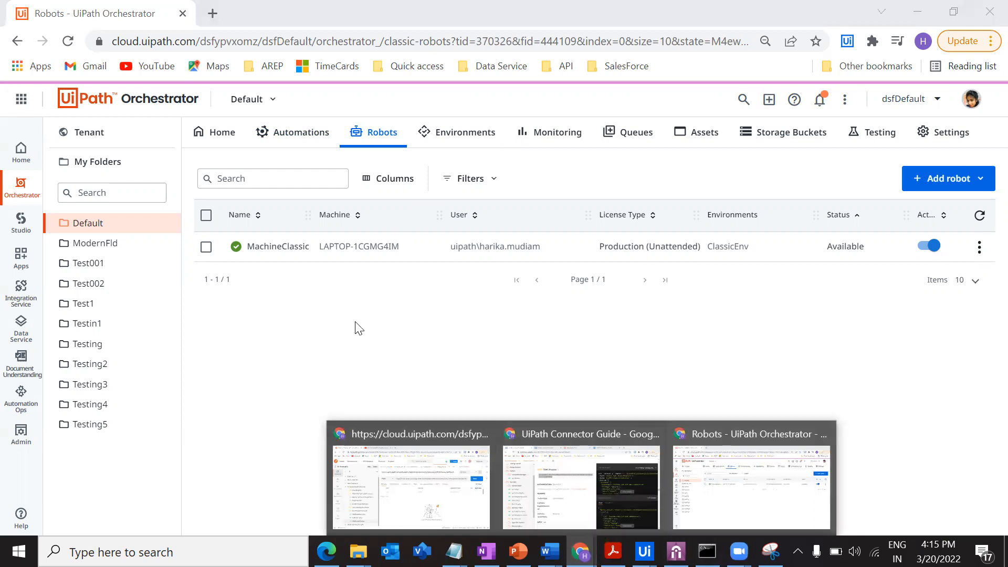
Step: Authorize the StartJobs request with a Bearer Token and move on to its headers
click(300, 133)
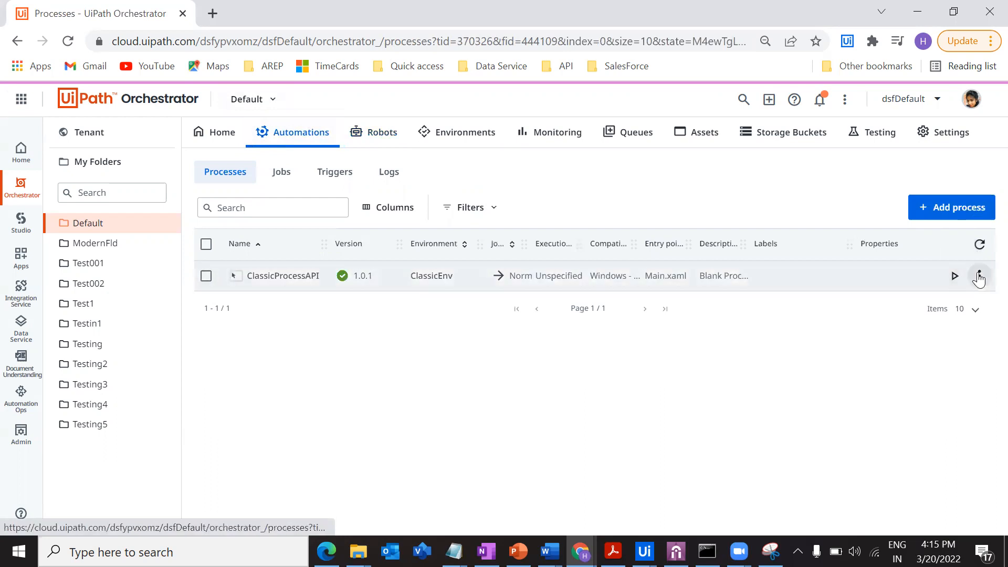
mouse_move(978, 276)
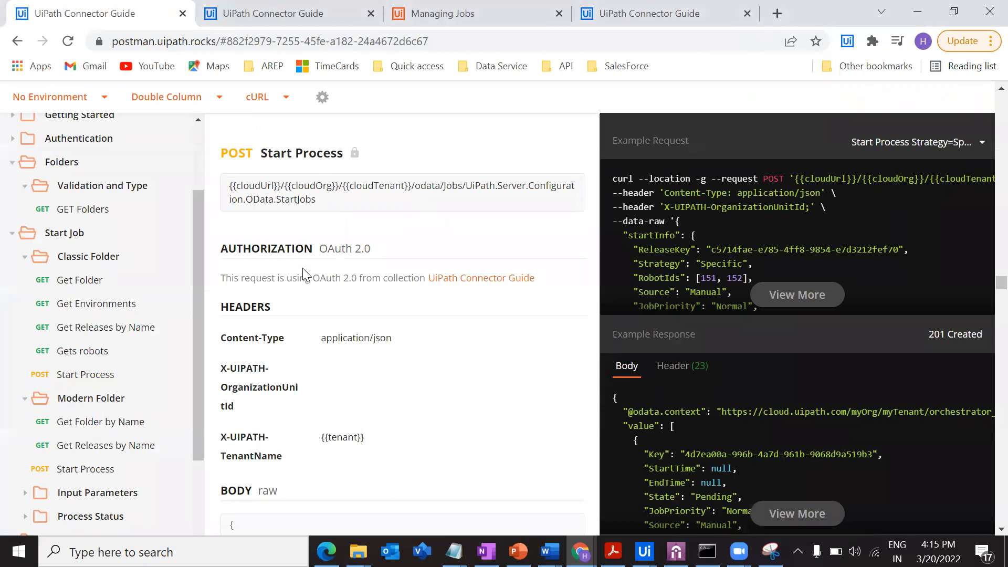
mouse_move(987, 70)
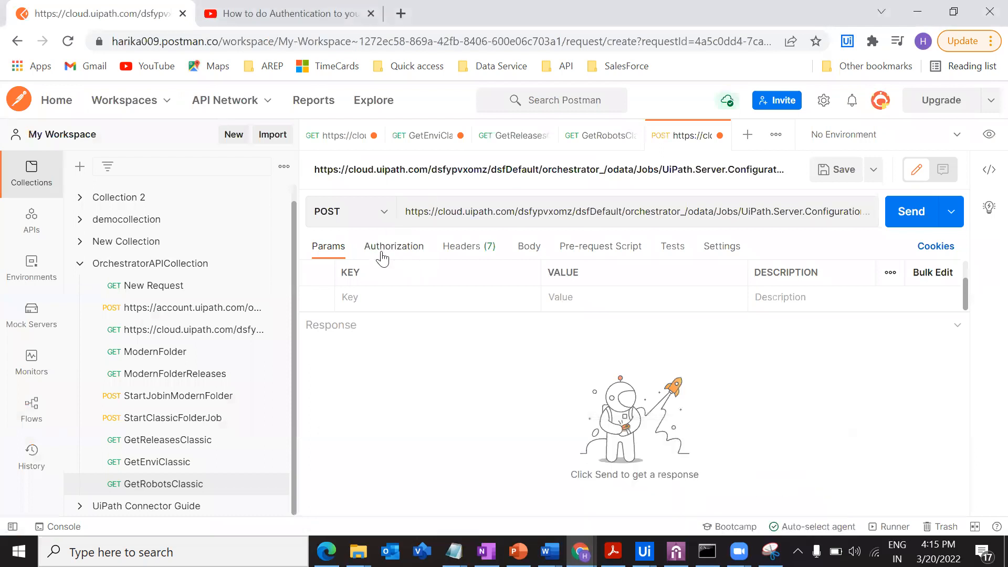
click(394, 246)
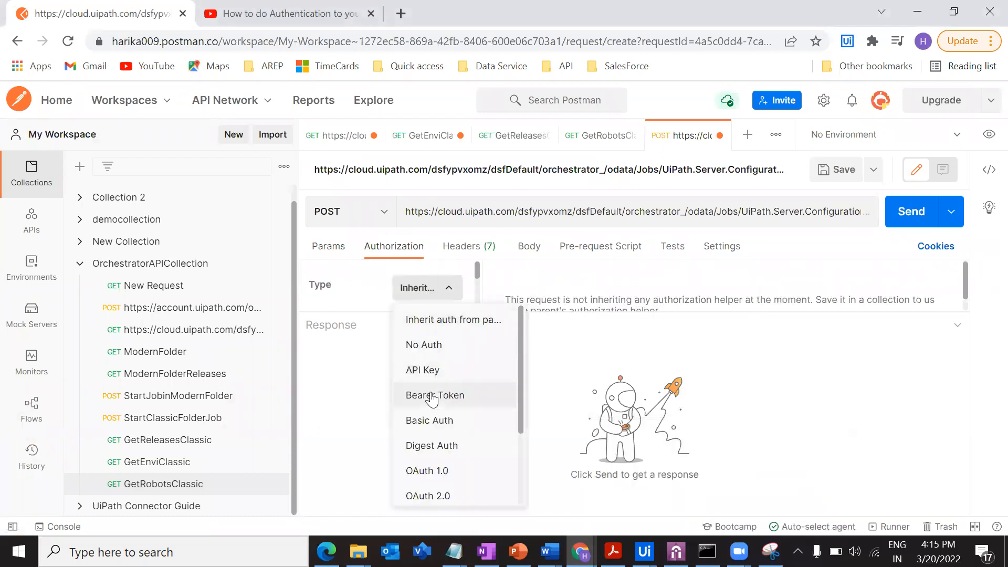
click(435, 395)
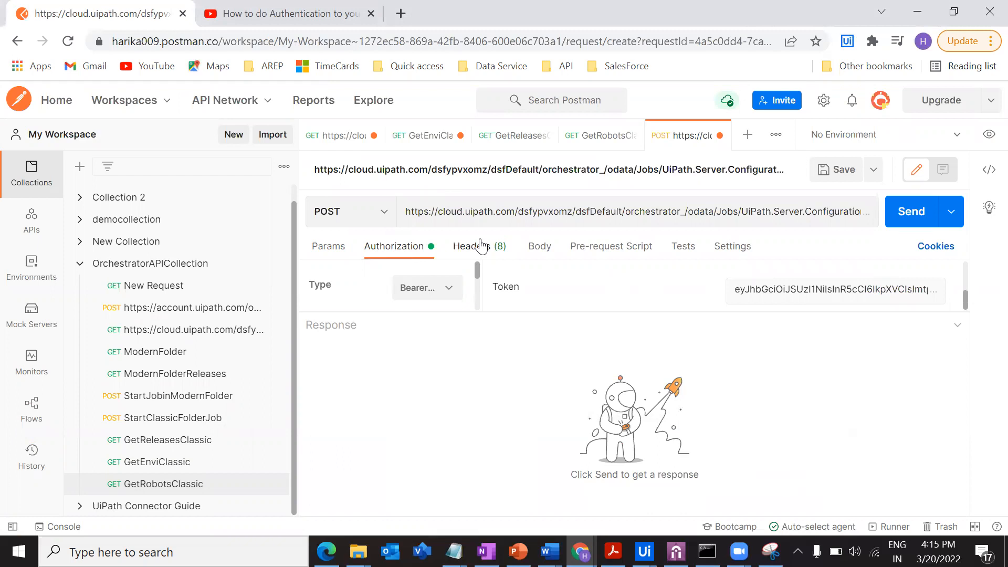
click(538, 245)
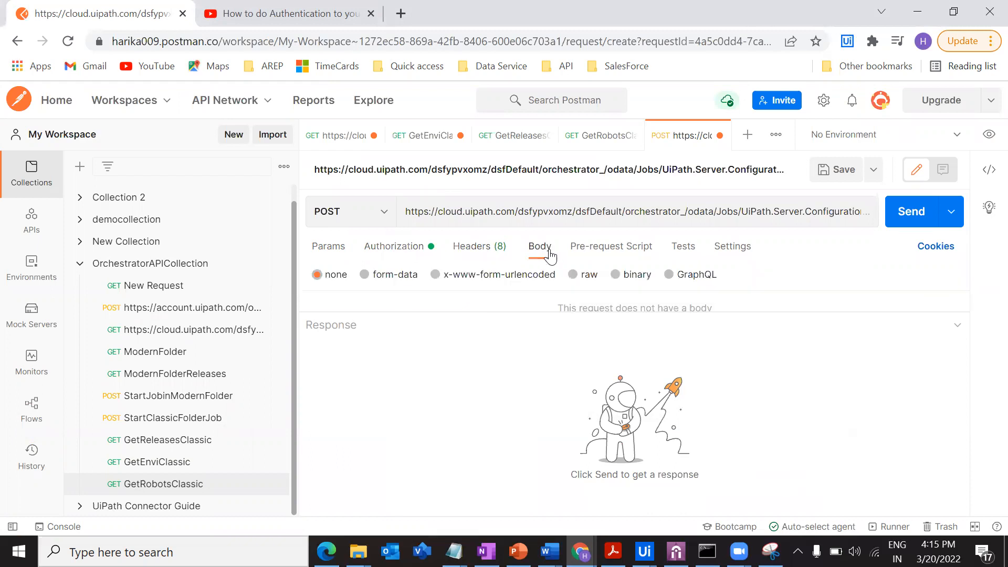
click(475, 245)
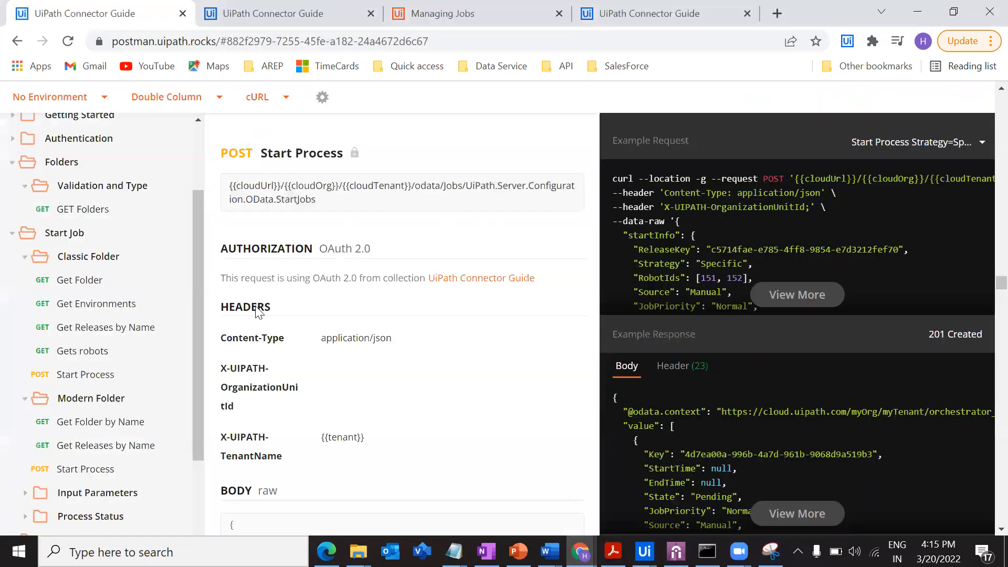
Step: Select the X-UIPATH-OrganizationUnitId header name in the connector guide for copying
scroll(down, 3)
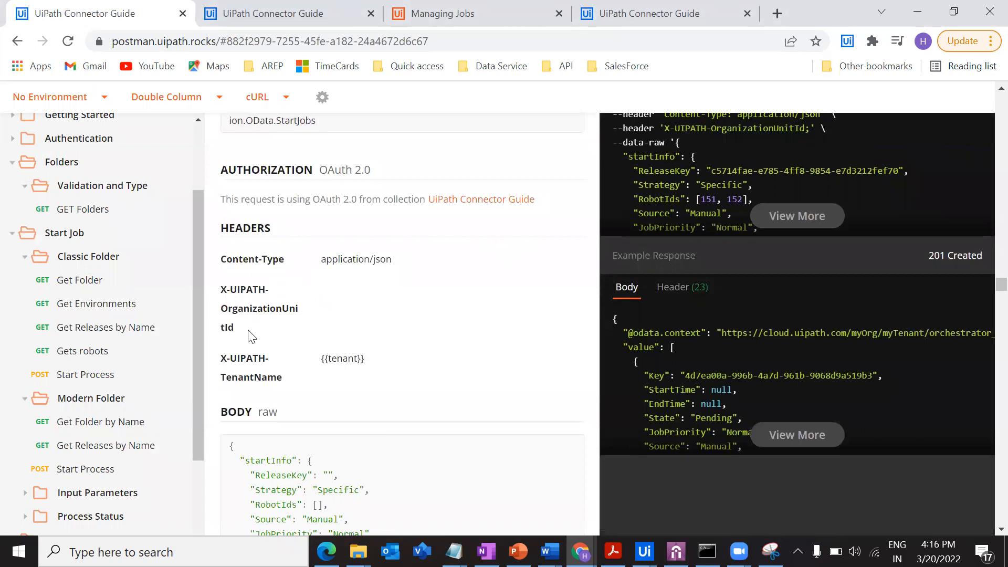
double_click(252, 259)
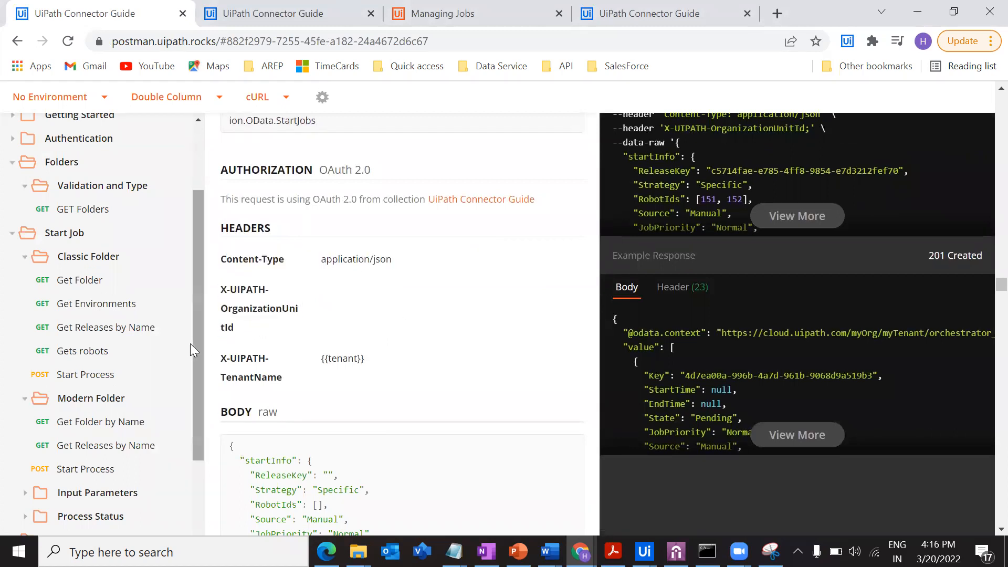
double_click(251, 308)
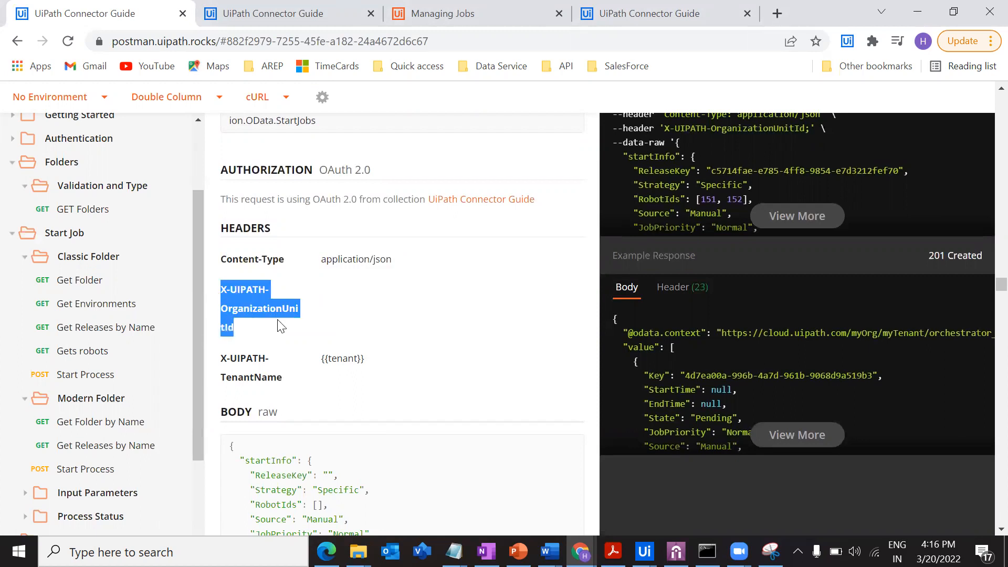
mouse_move(774, 414)
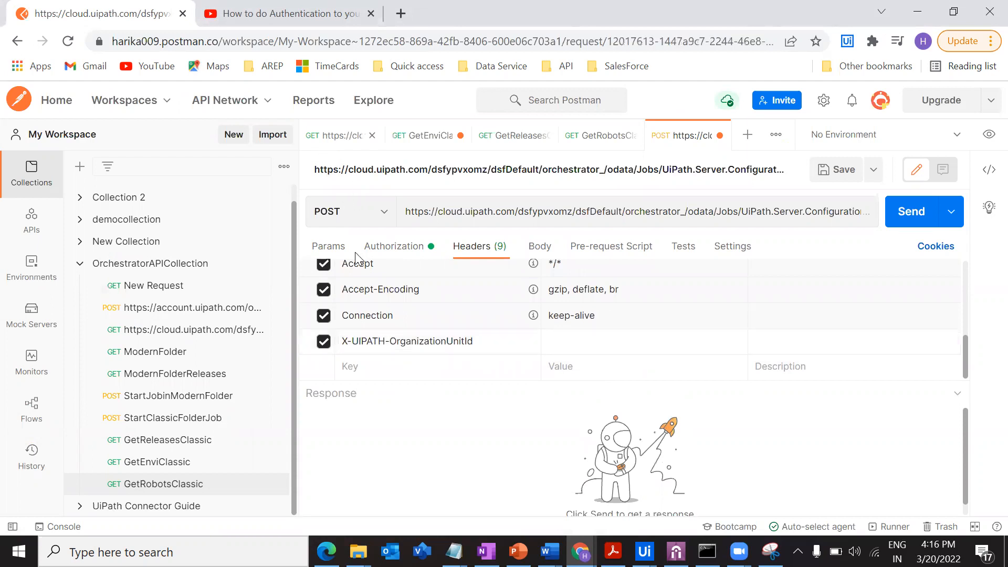
Step: Find the Default folder in the folders response and pick up its Id 444109
click(334, 135)
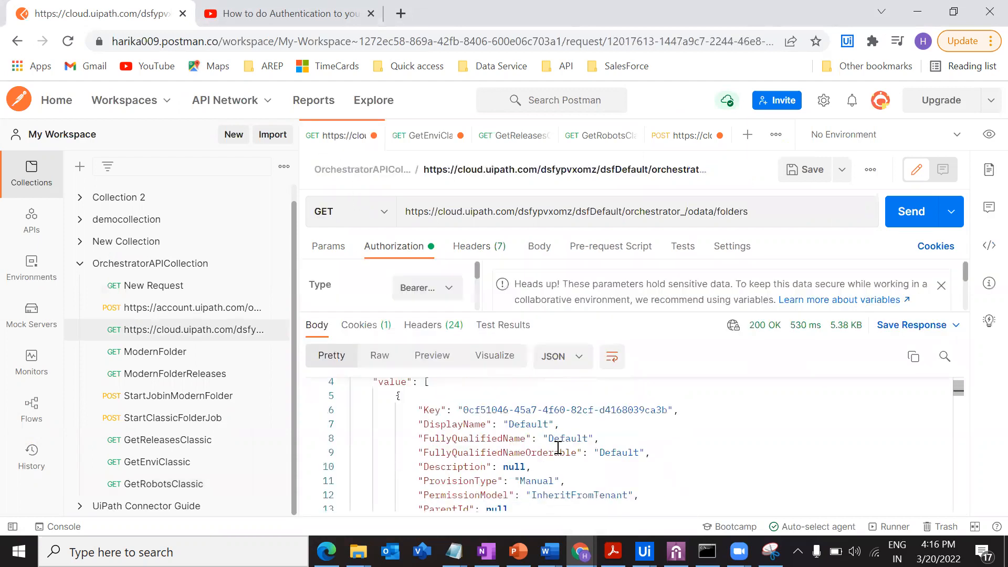
scroll(up, 3)
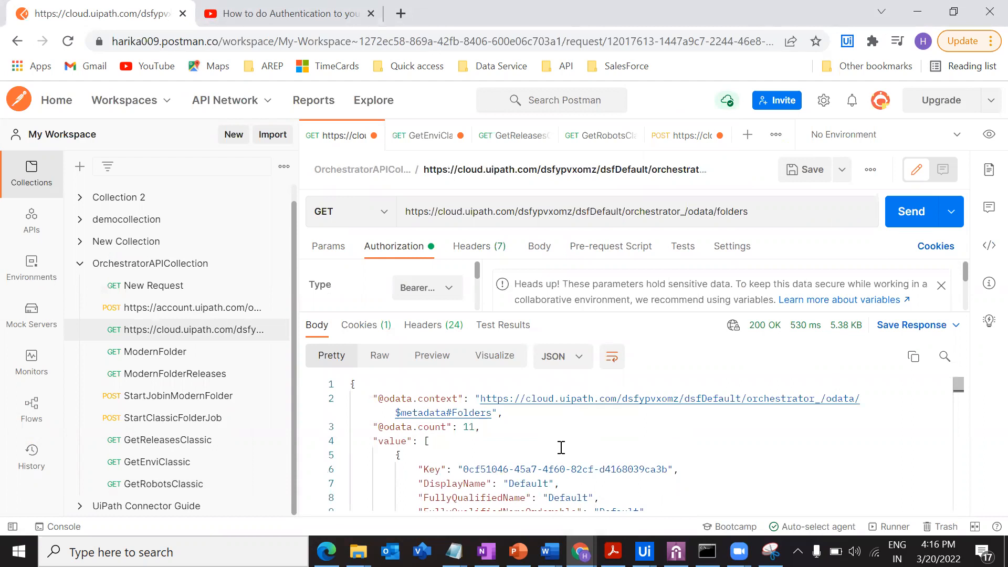
double_click(525, 483)
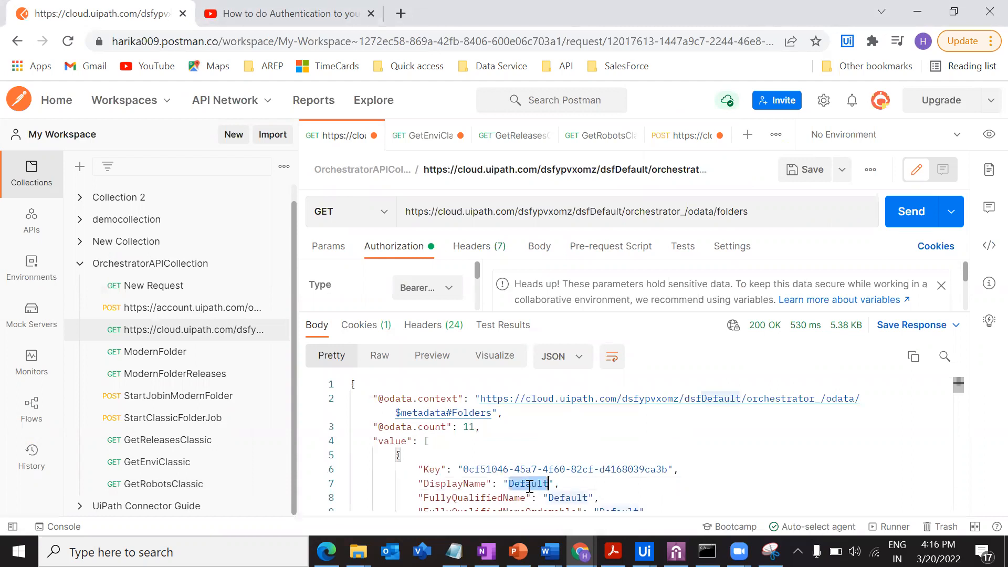
scroll(down, 3)
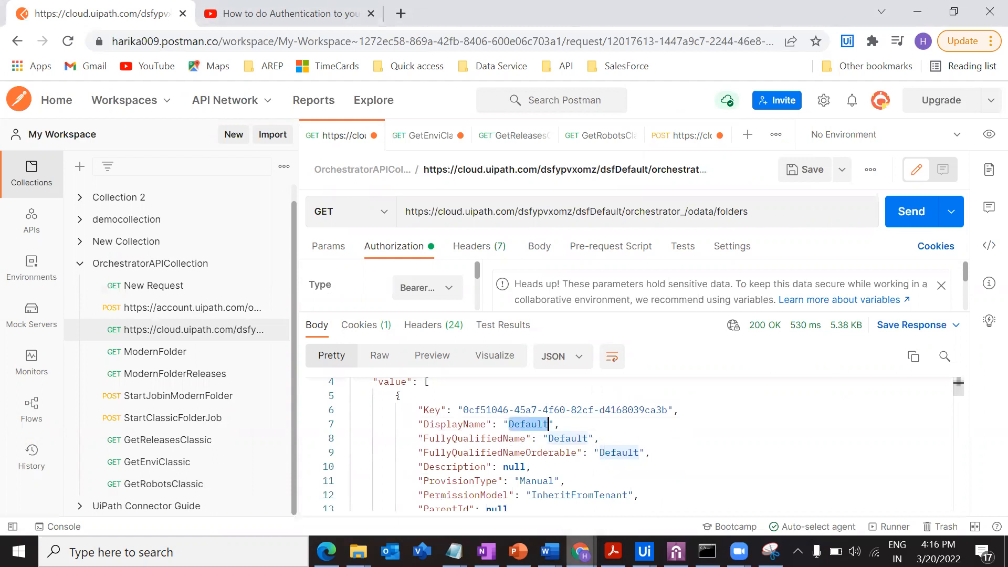
mouse_move(579, 551)
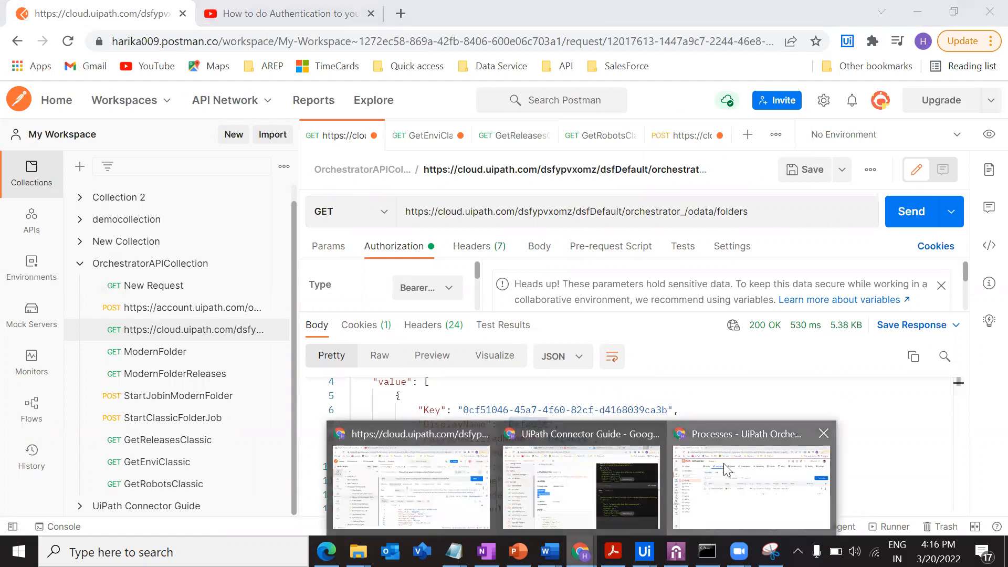
click(749, 485)
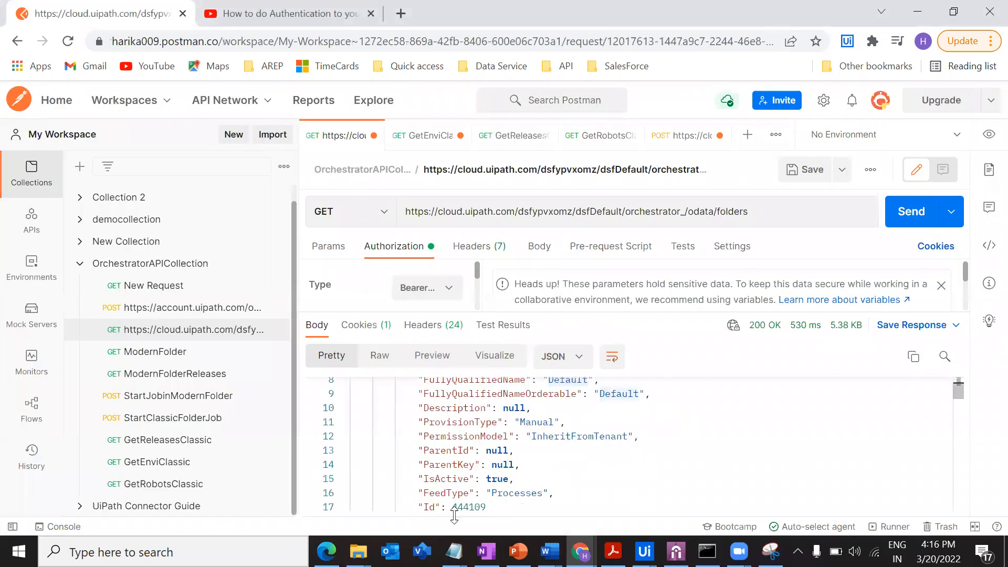
double_click(468, 460)
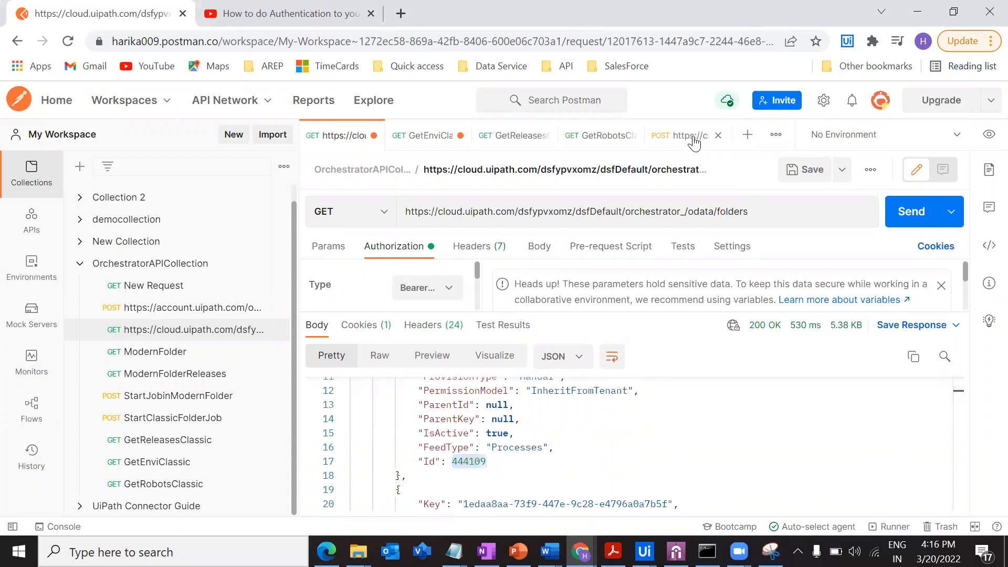
Step: Enter 444109 as the StartJobs request's X-UIPATH-OrganizationUnitId header value
click(679, 135)
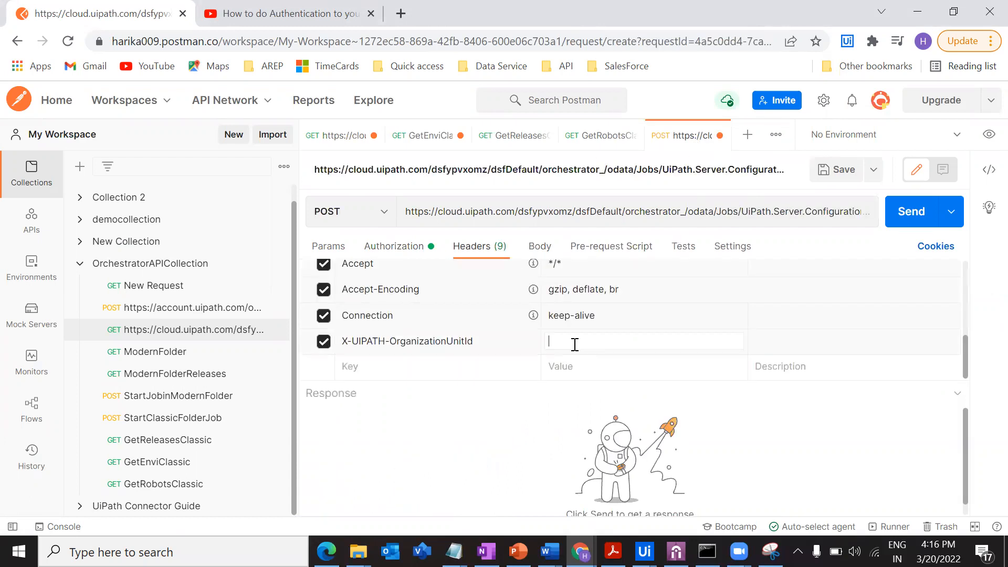
text(444109)
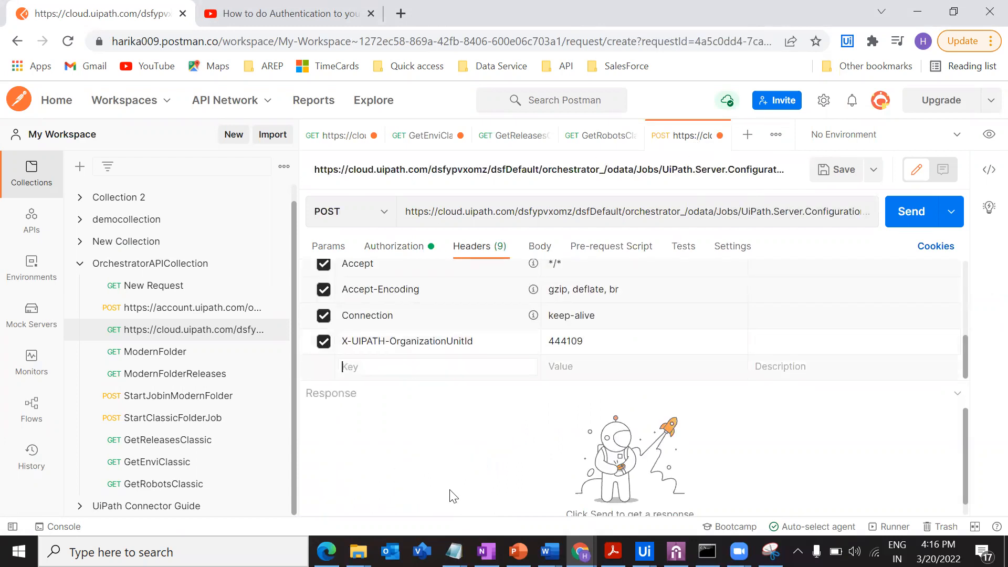
mouse_move(579, 551)
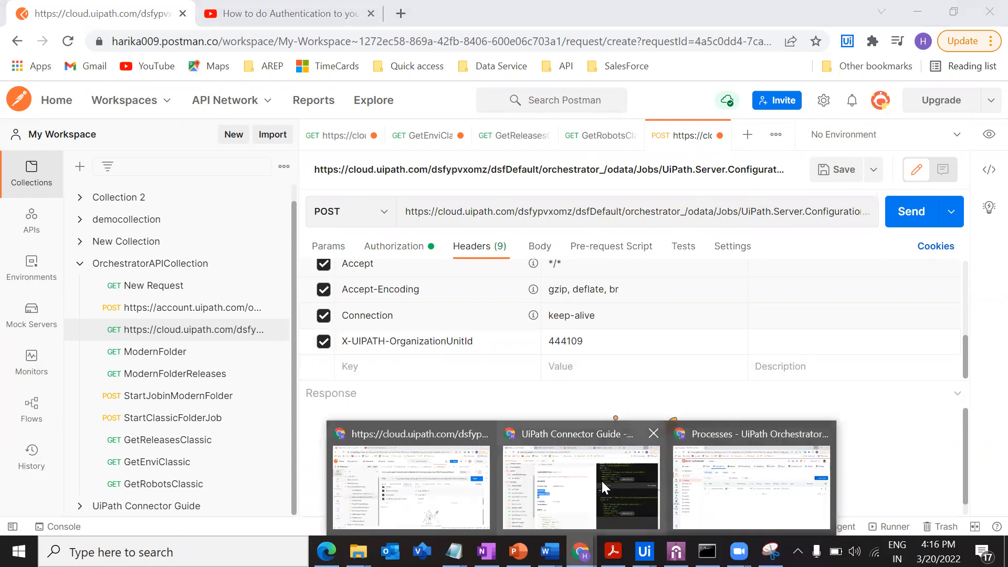
click(568, 485)
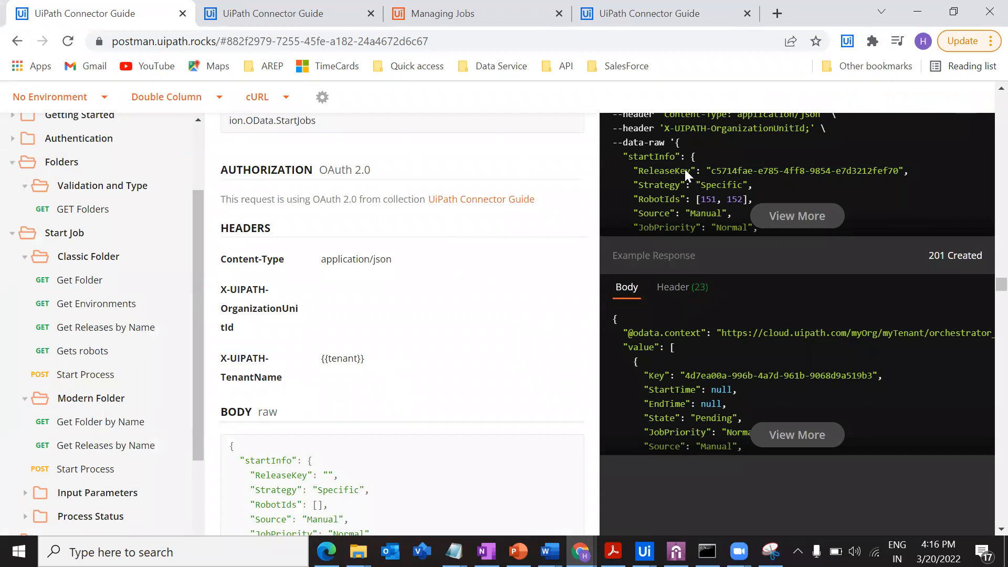
scroll(up, 3)
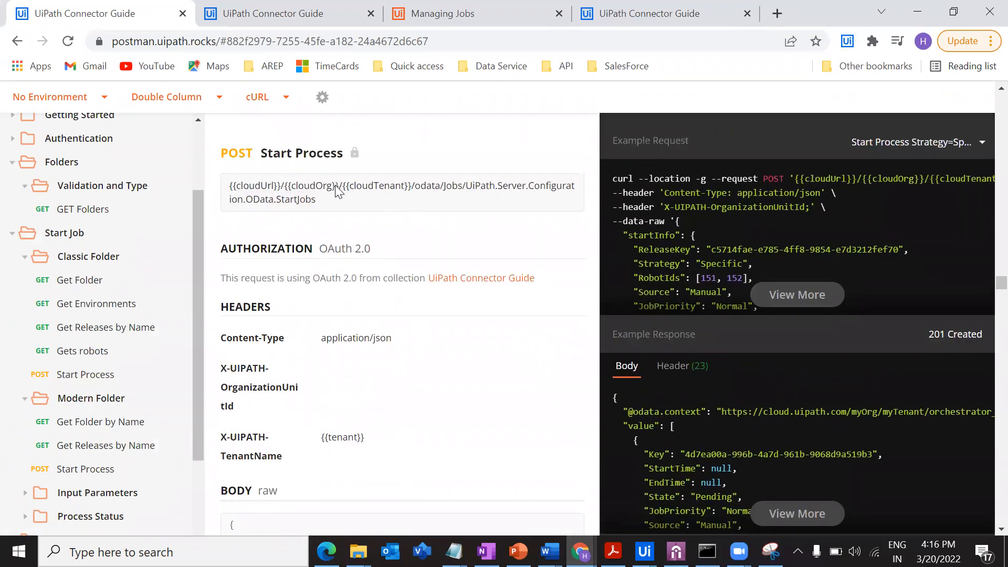
double_click(377, 185)
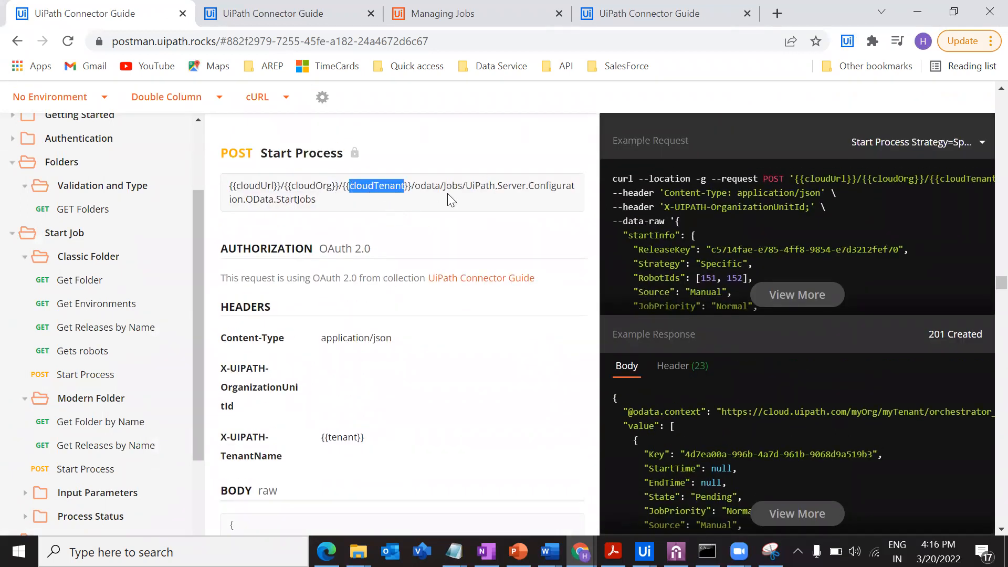
scroll(down, 3)
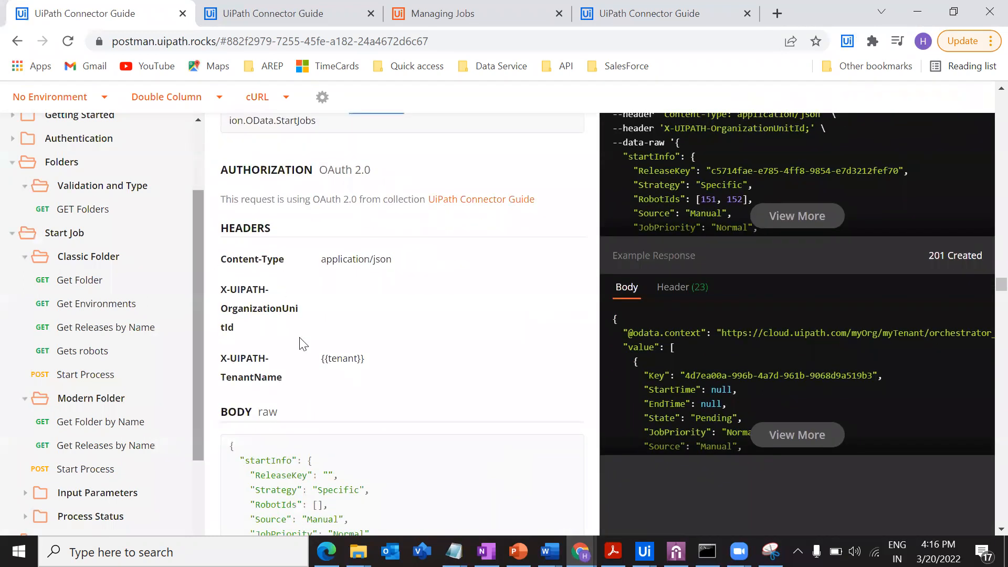
mouse_move(284, 164)
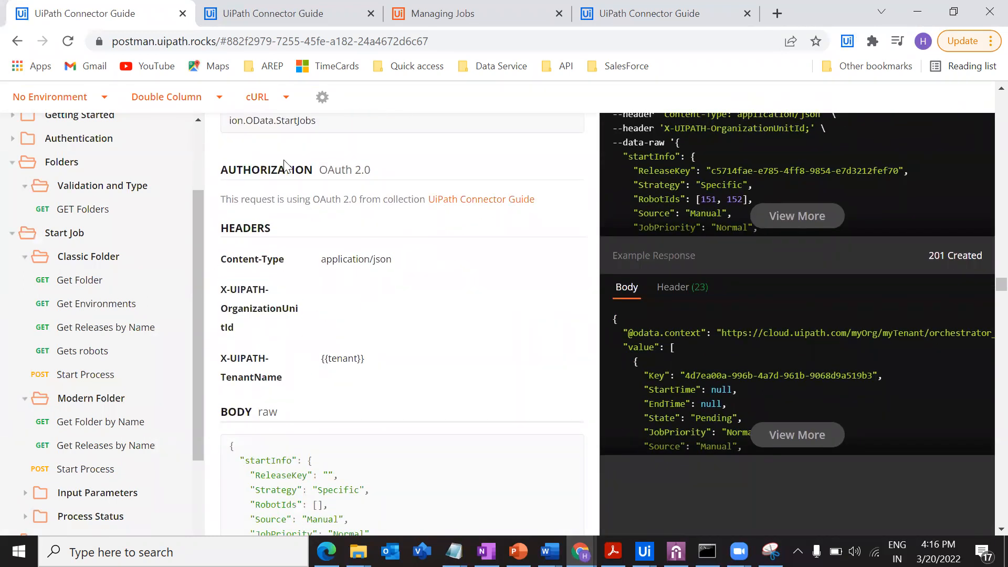
double_click(244, 228)
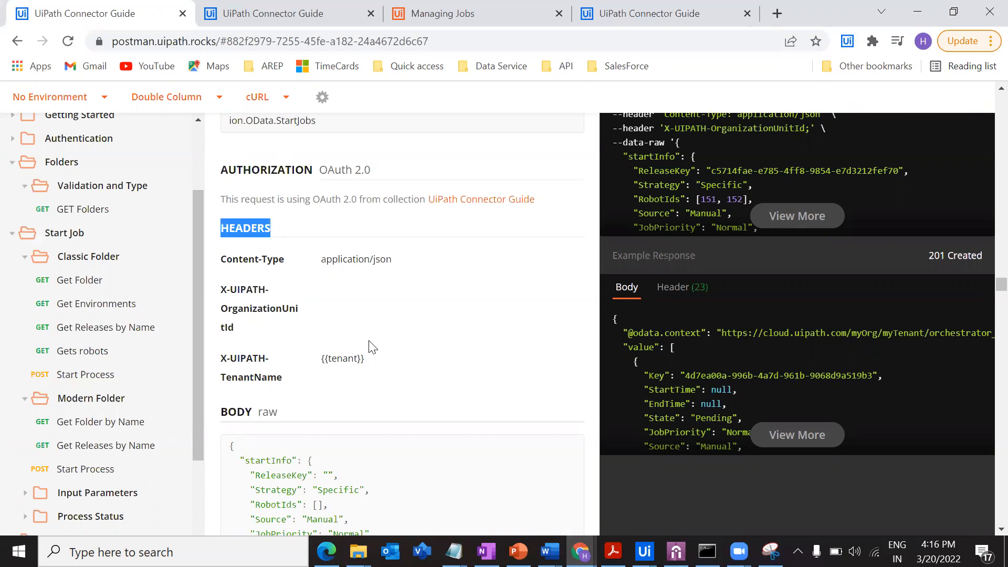
scroll(down, 3)
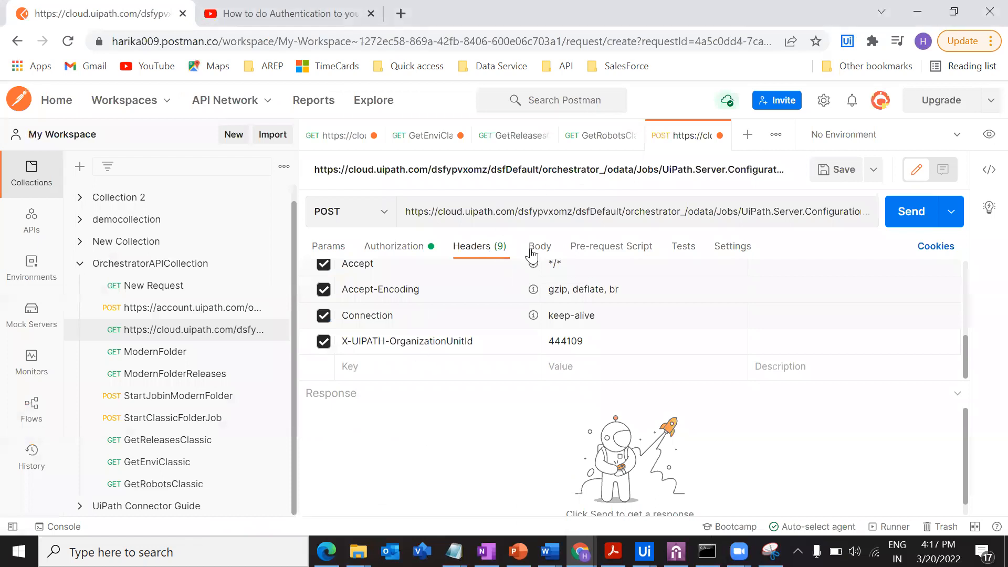
Step: Make the request body raw JSON ready for the startInfo template
click(539, 246)
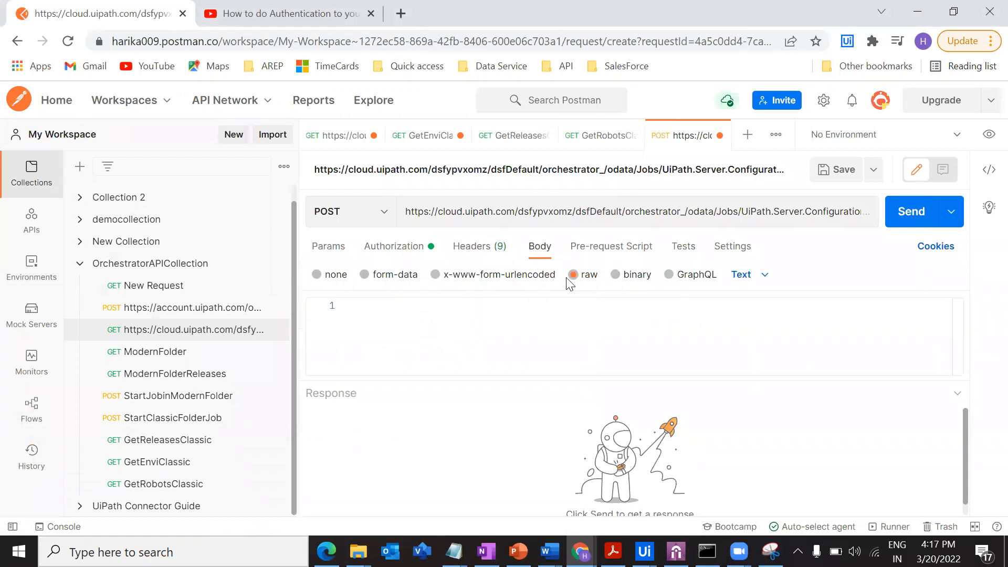
click(740, 274)
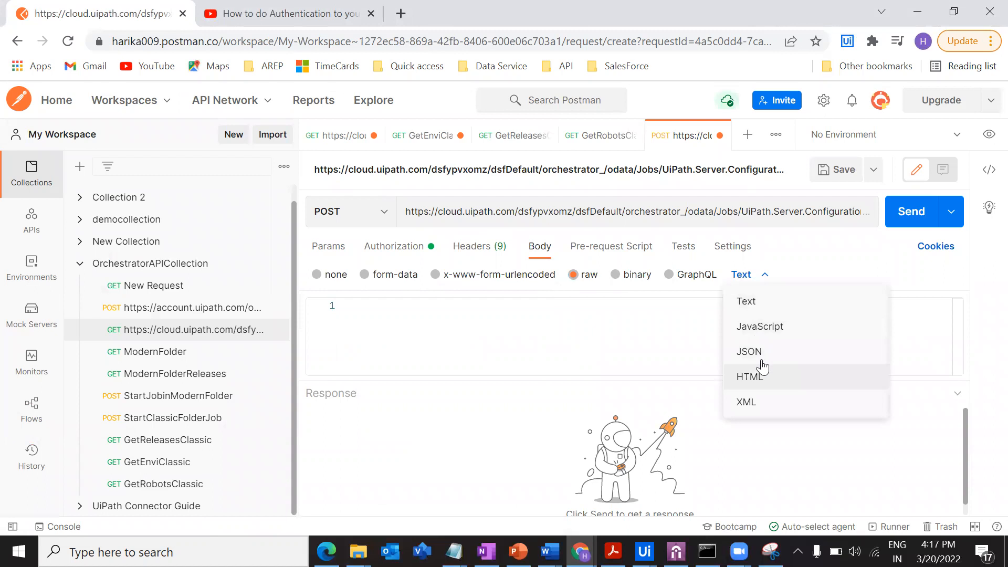
click(748, 351)
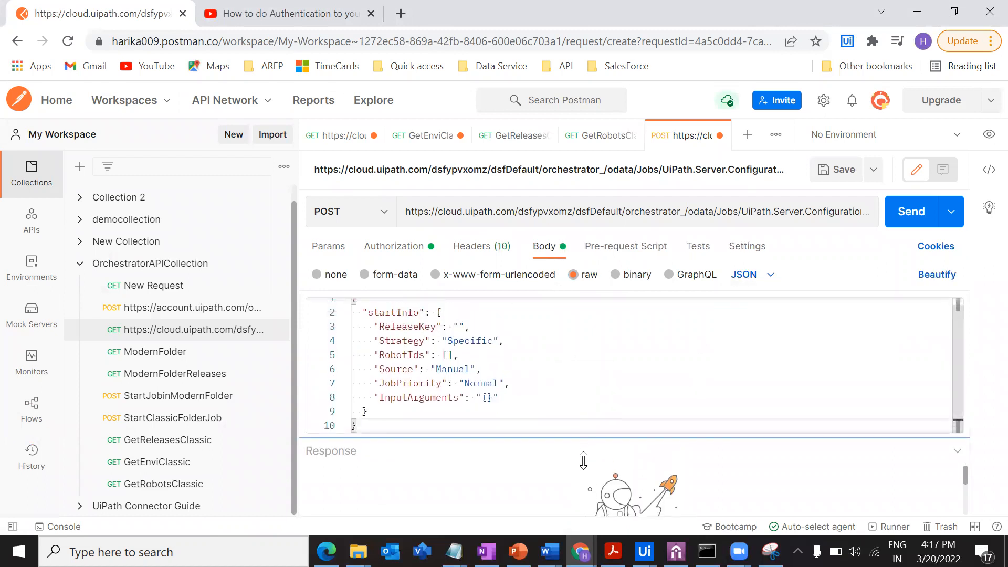
scroll(up, 3)
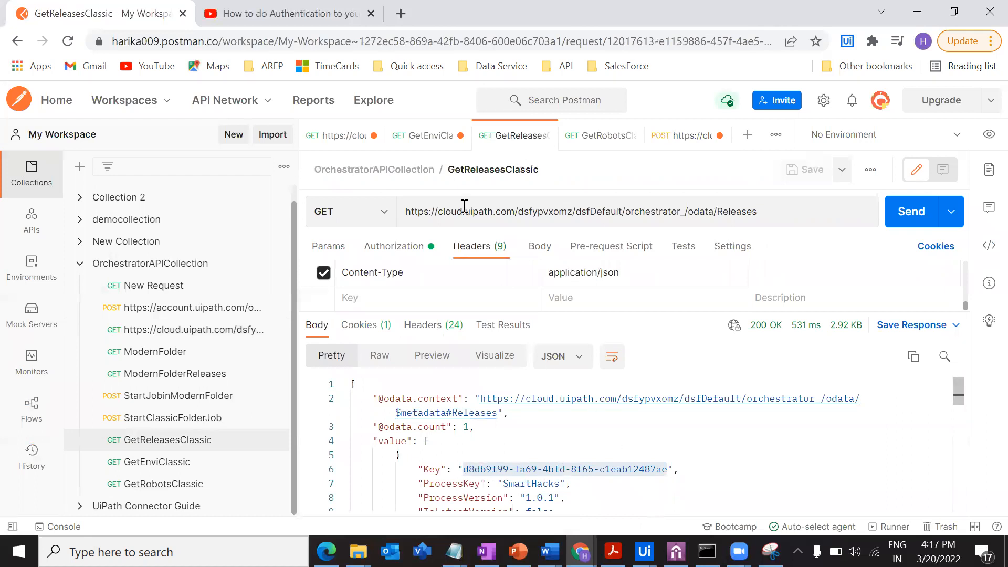
Step: Copy the ClassicProcessAPI release key d8db9f99-fa69-4bfd-8f65-c1eab12487ae into the StartJobs body's ReleaseKey
scroll(down, 3)
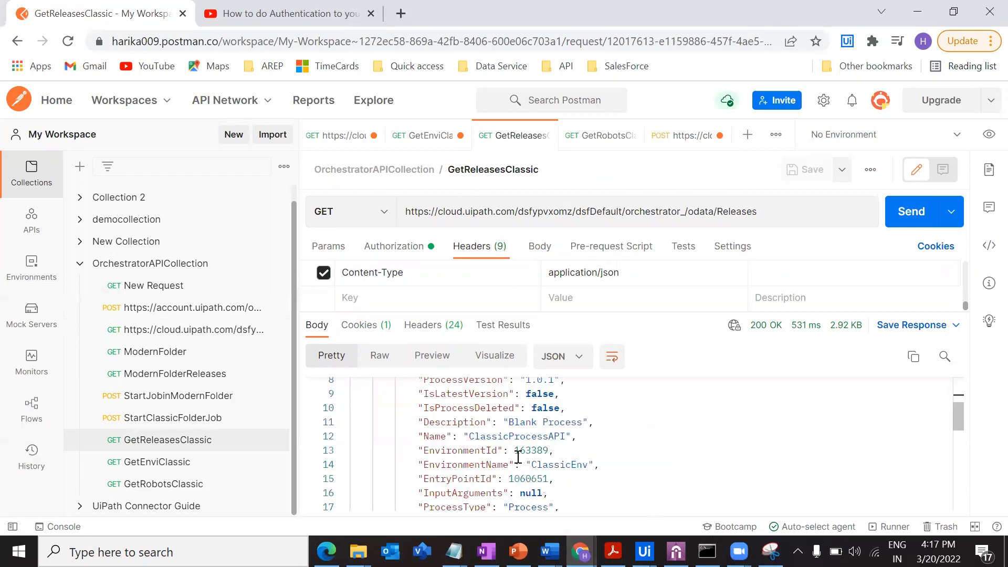
double_click(514, 435)
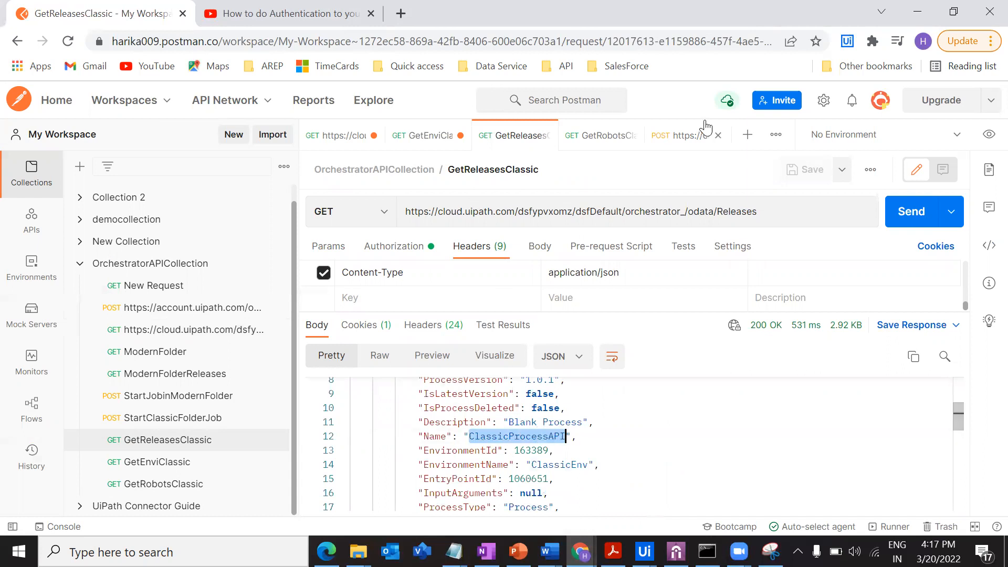
click(684, 135)
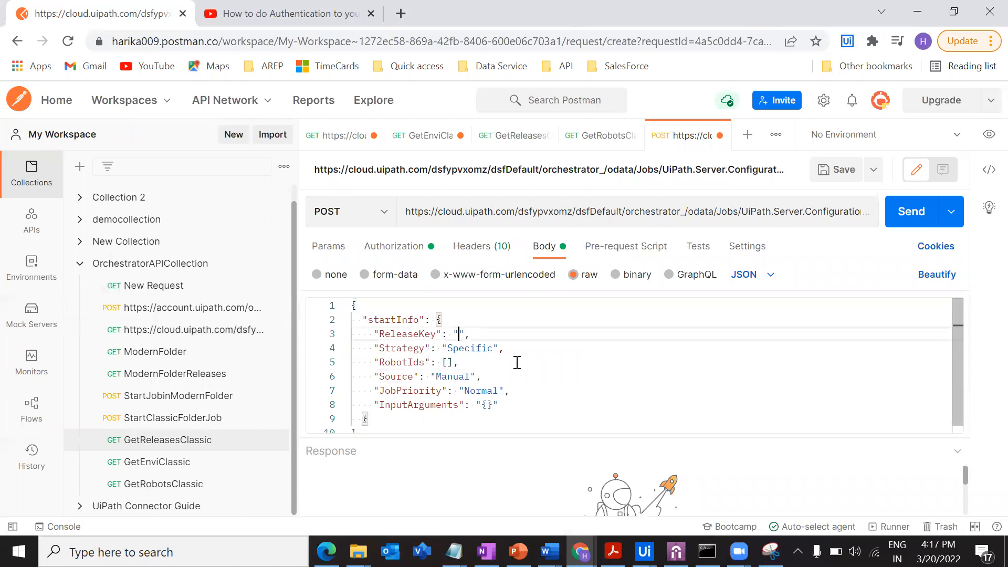
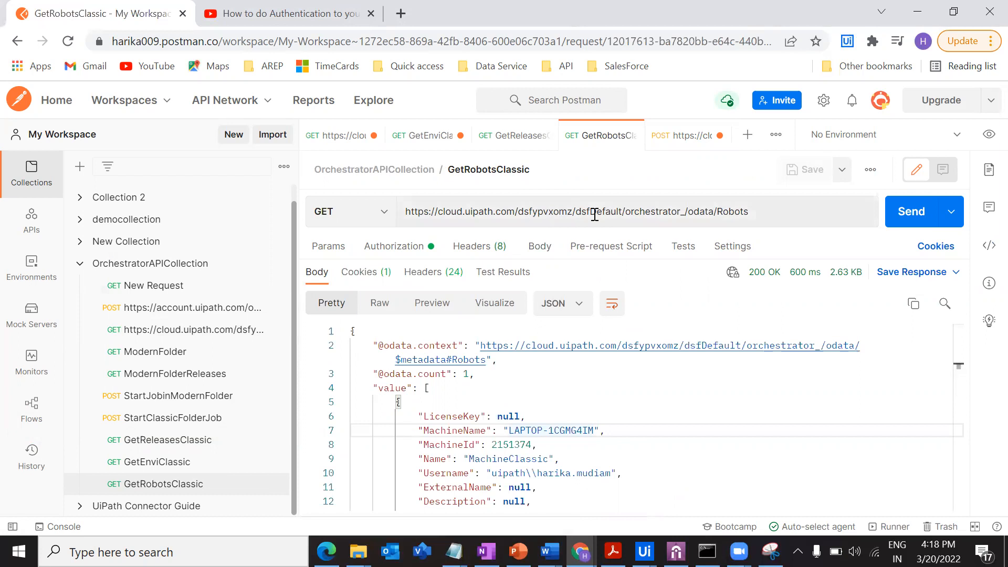
mouse_move(521, 444)
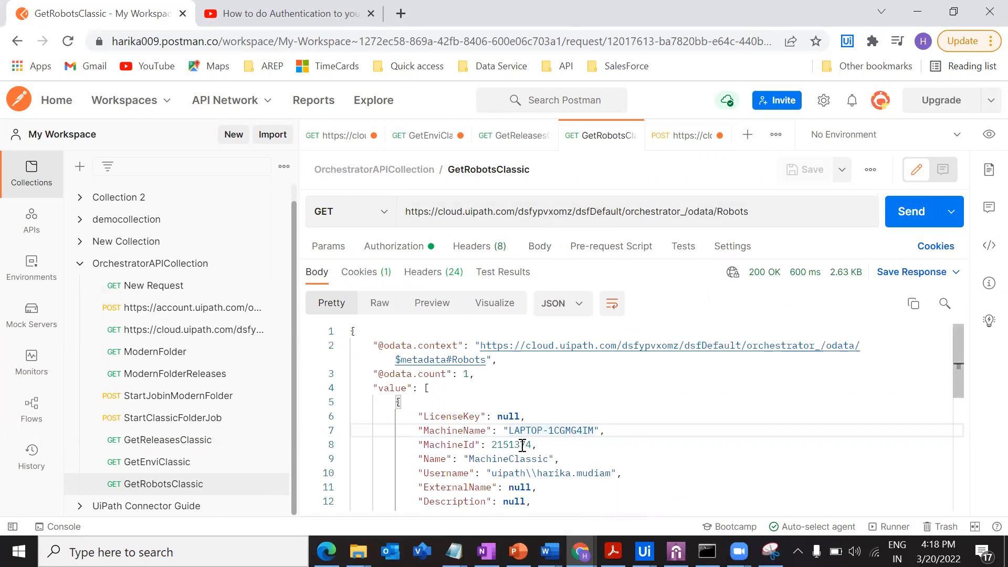
Step: Copy the MachineClassic robot Id 803857 into the StartJobs body's RobotIds array
scroll(down, 3)
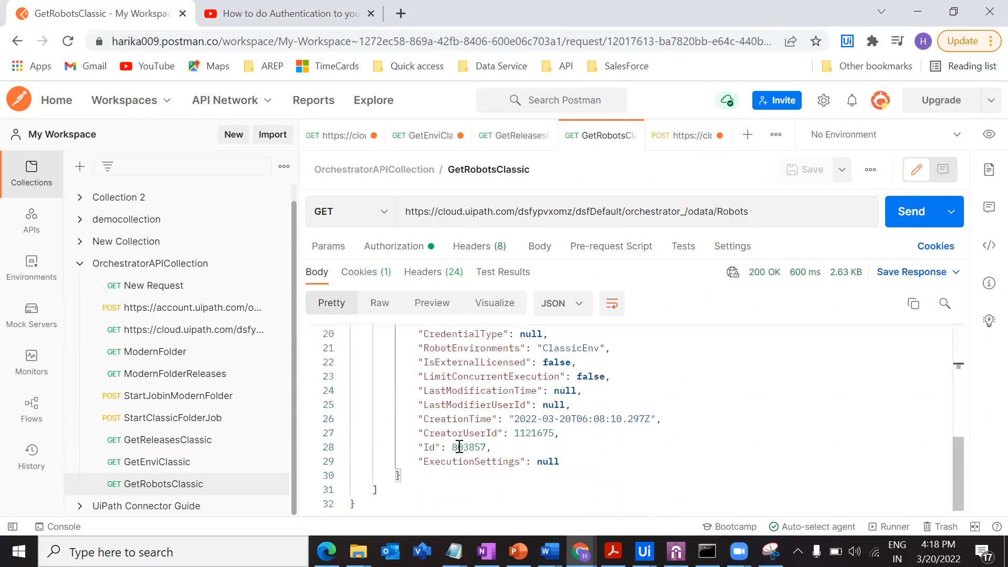
double_click(469, 447)
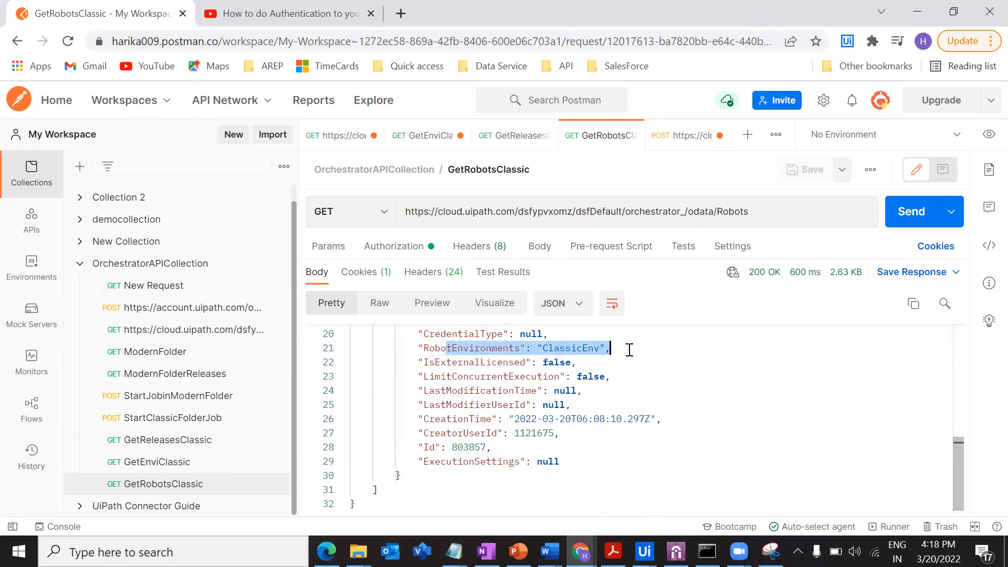
double_click(467, 447)
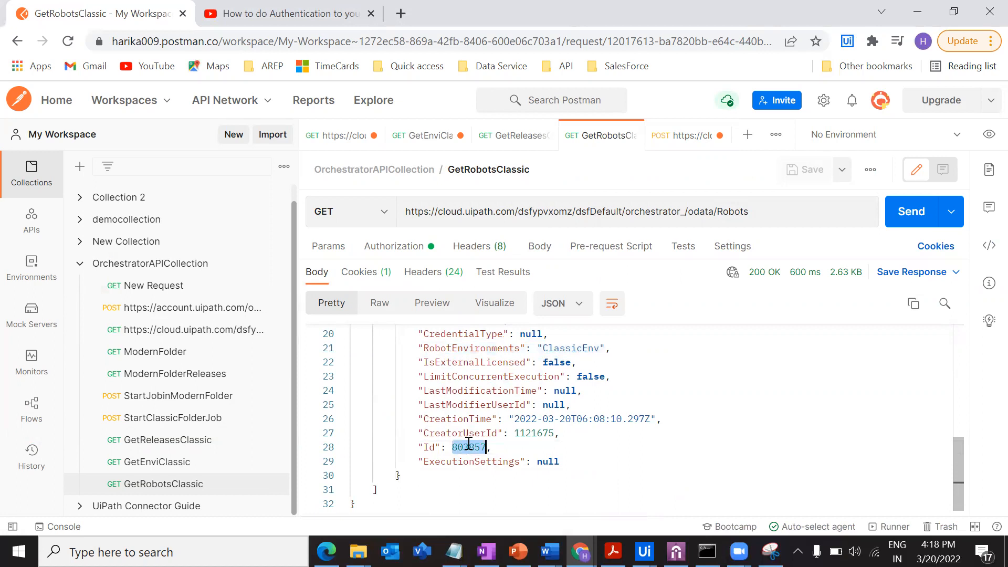
click(678, 136)
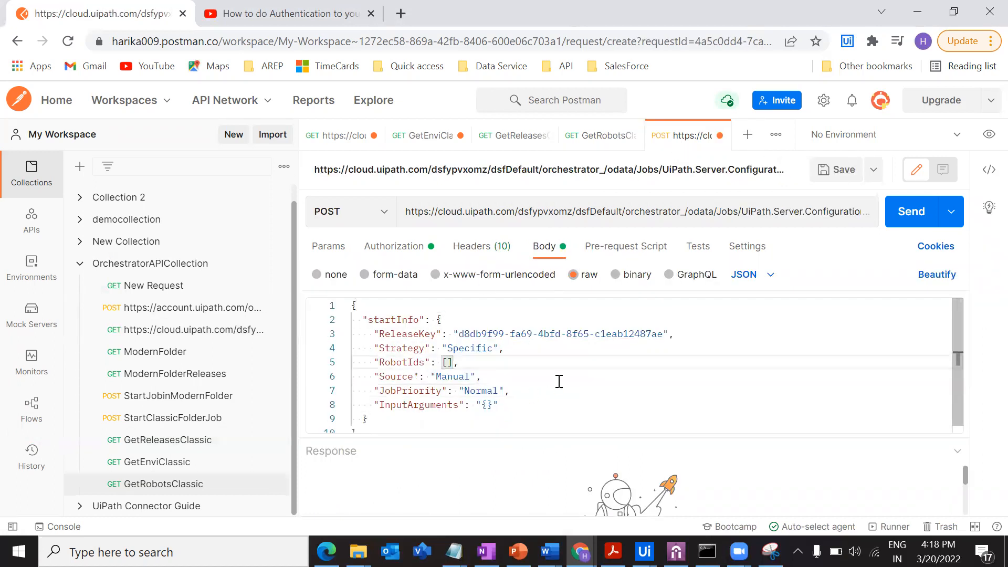
text(803857)
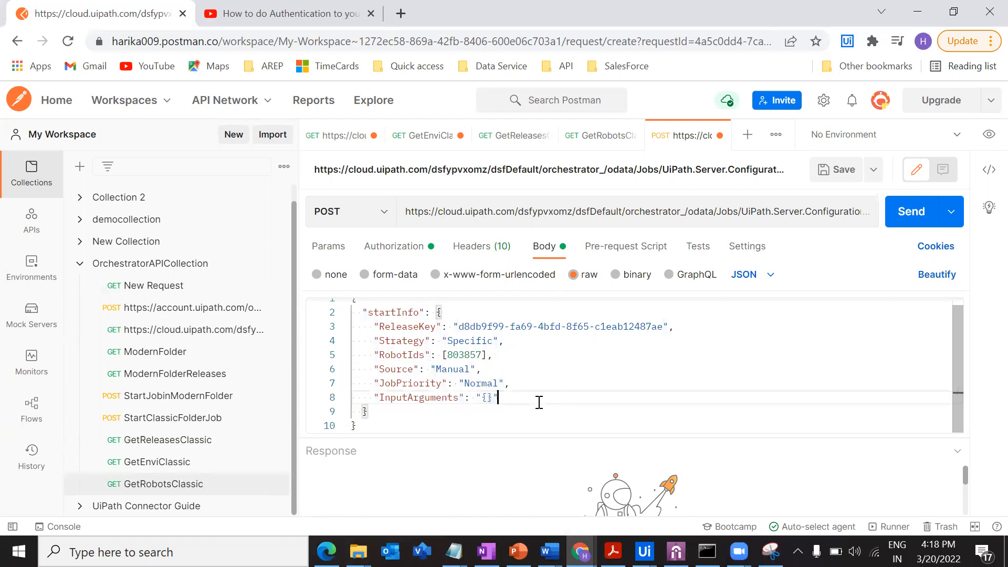
scroll(up, 3)
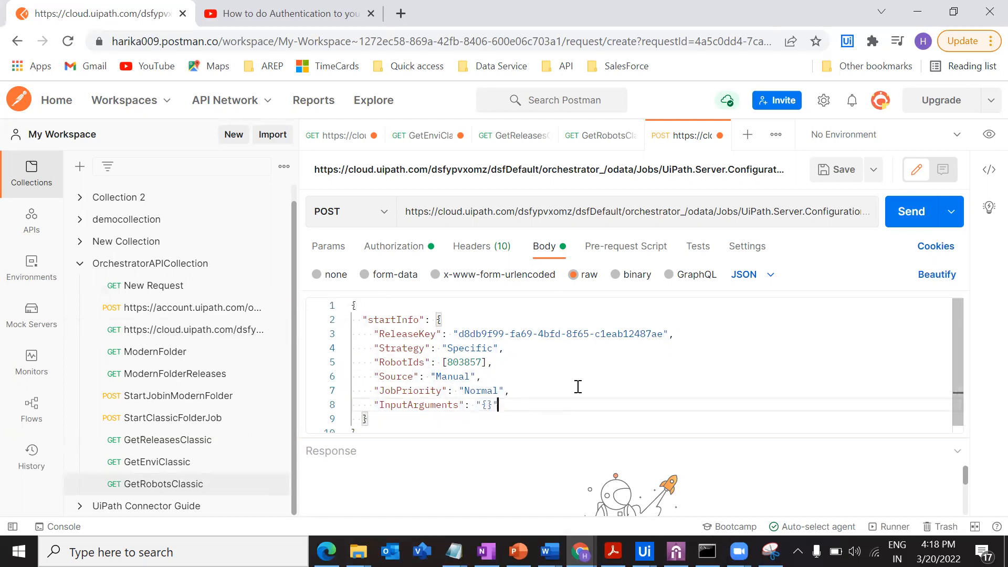
mouse_move(577, 551)
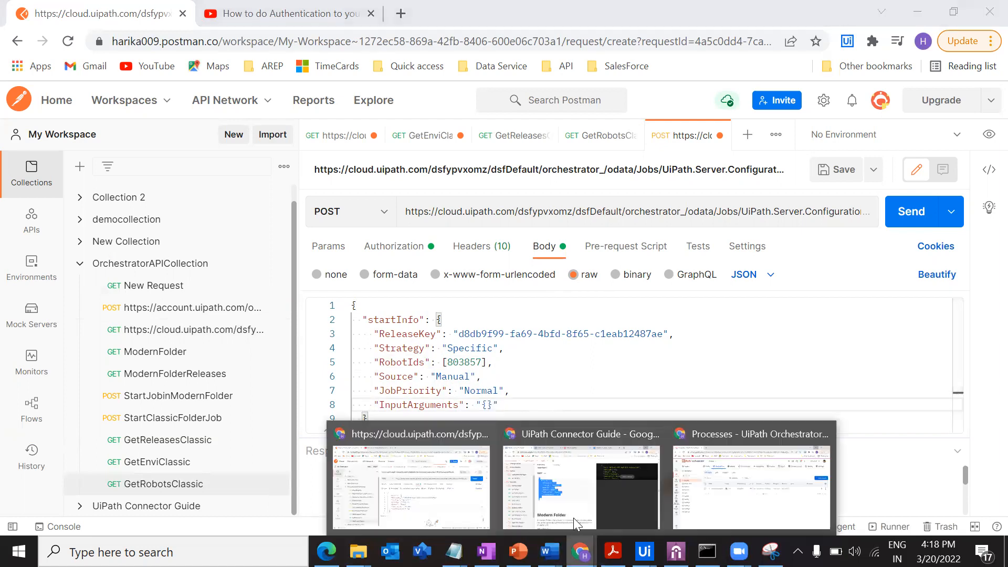
Step: Review the Start Process headers and body template in the Connector Guide against the filled StartJobs body
click(580, 486)
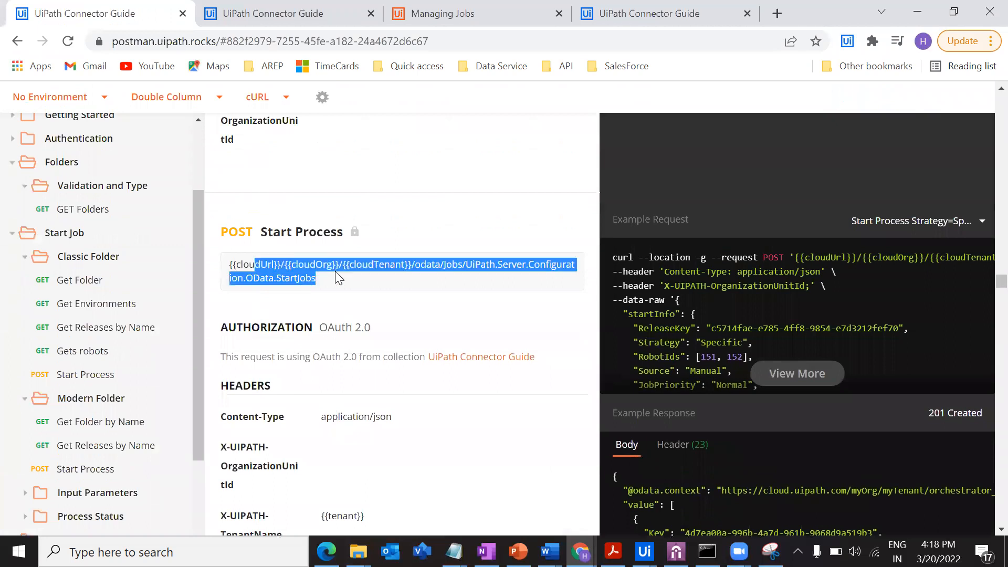
scroll(down, 3)
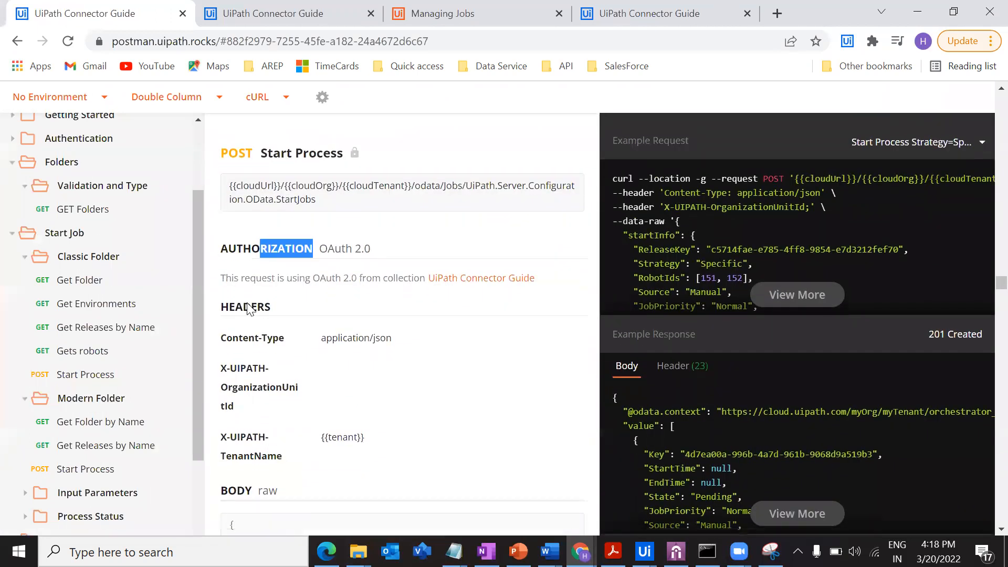
scroll(down, 3)
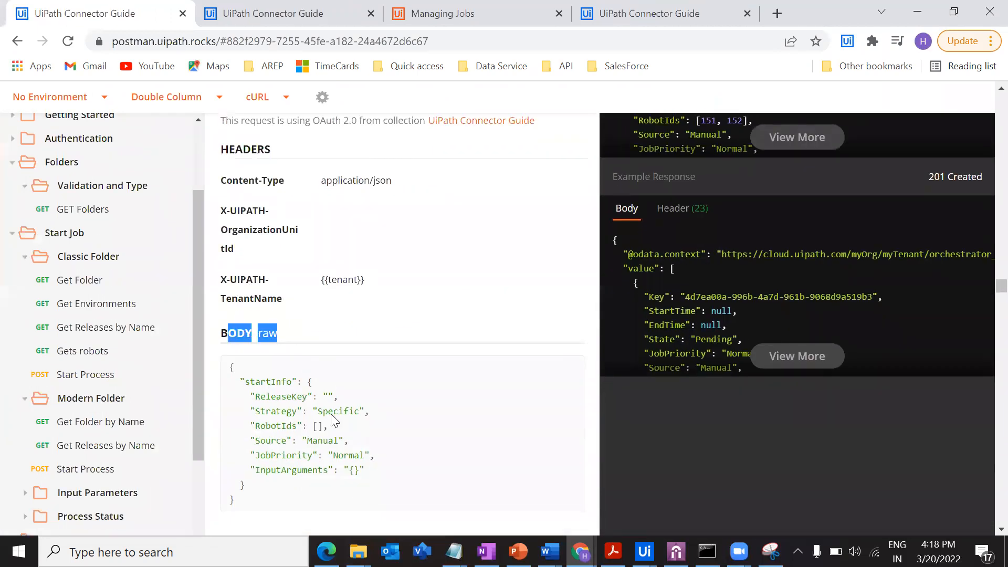
scroll(up, 3)
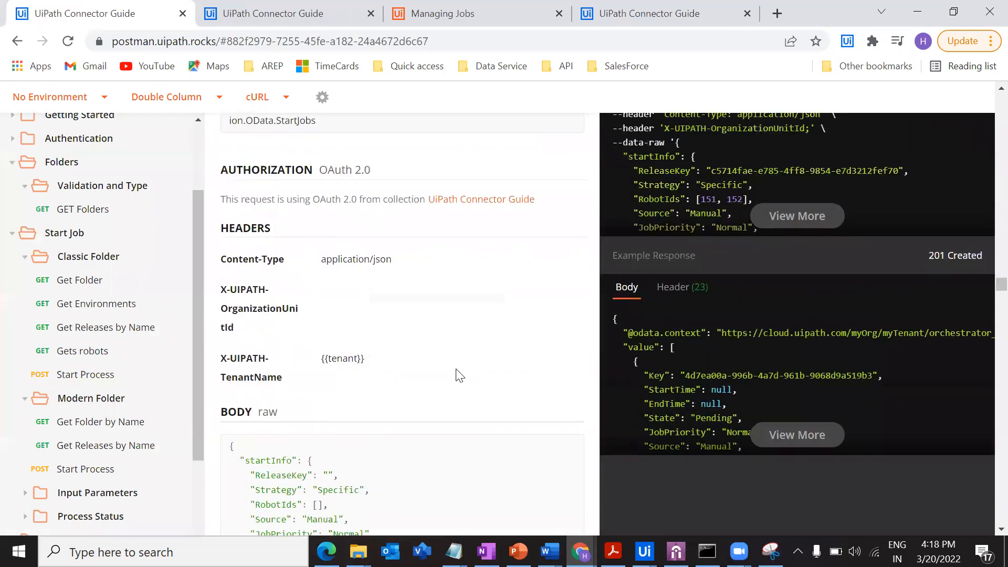
double_click(653, 255)
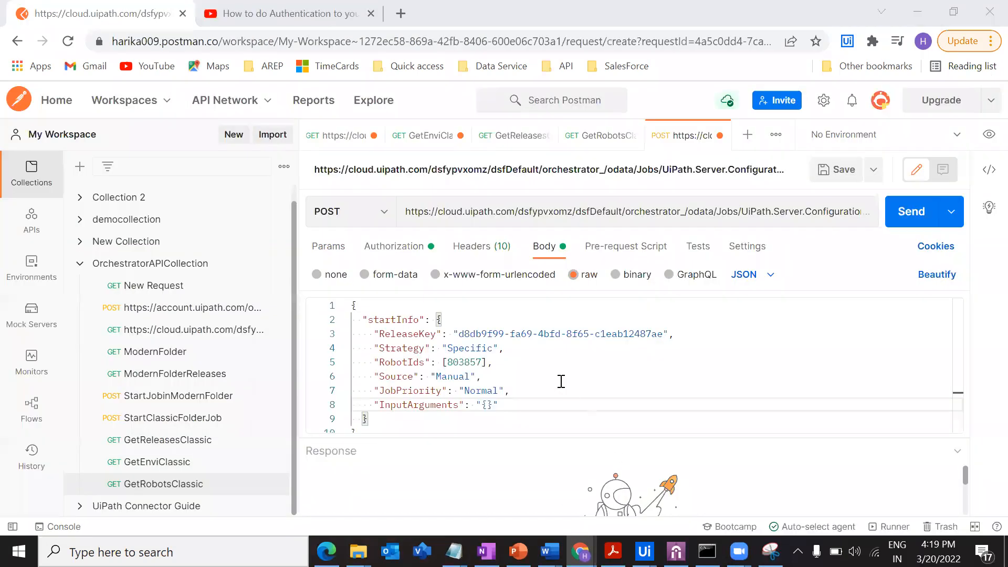
Step: Send the StartJobs POST request and receive the ~0.91 KB response
click(911, 211)
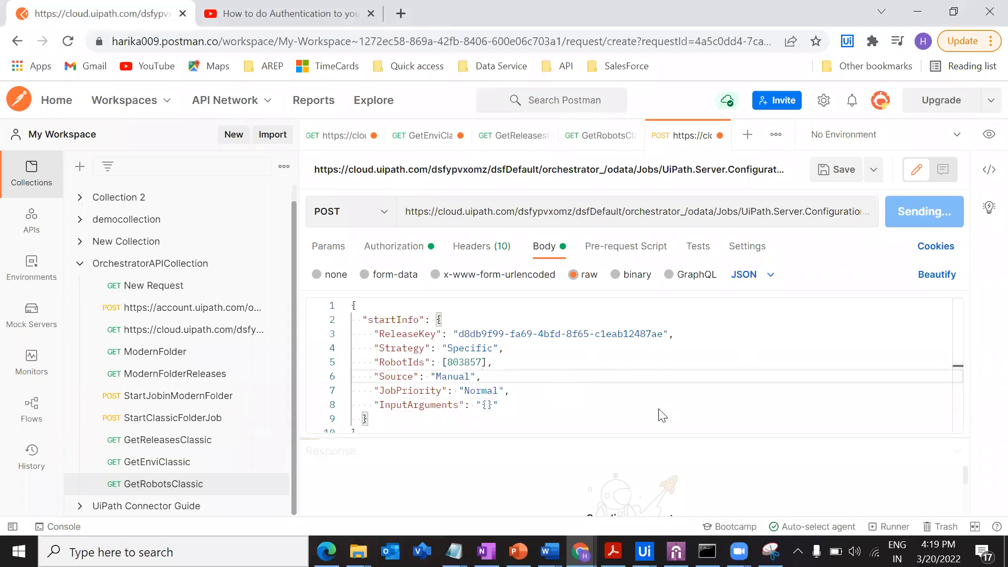
click(911, 211)
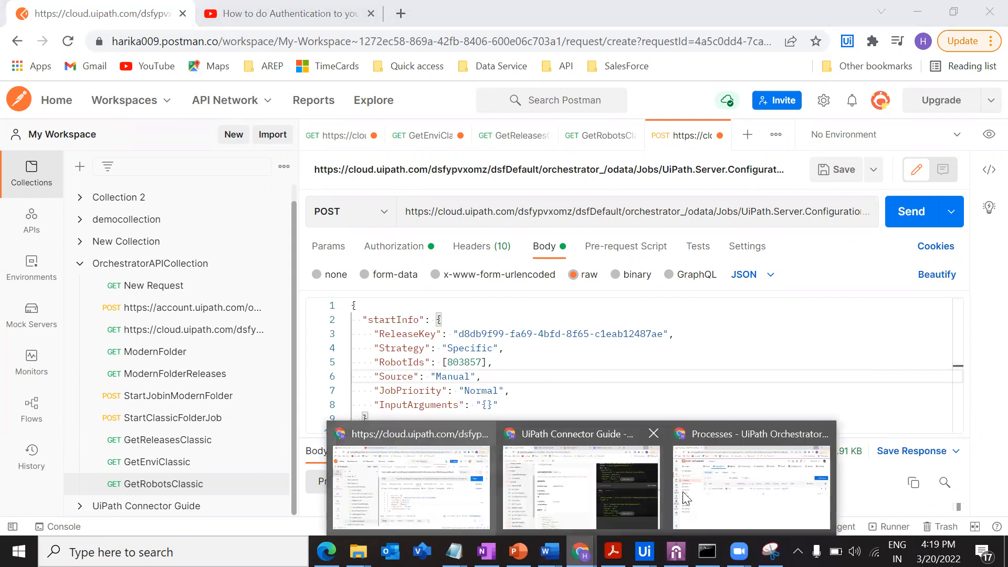
Step: Show the Orchestrator Jobs list with the newest ClassicProcessAPI job marked successful
click(749, 486)
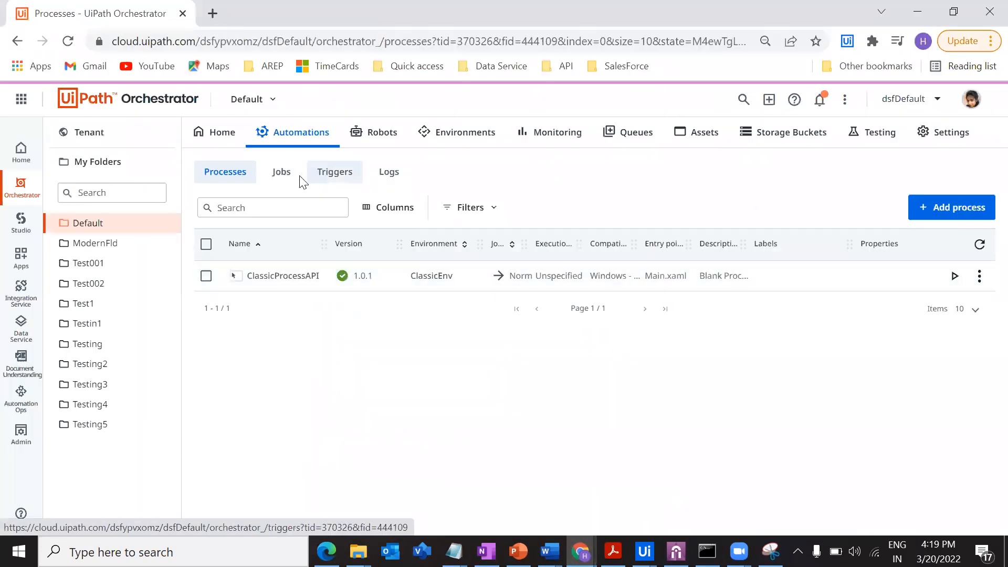
click(281, 171)
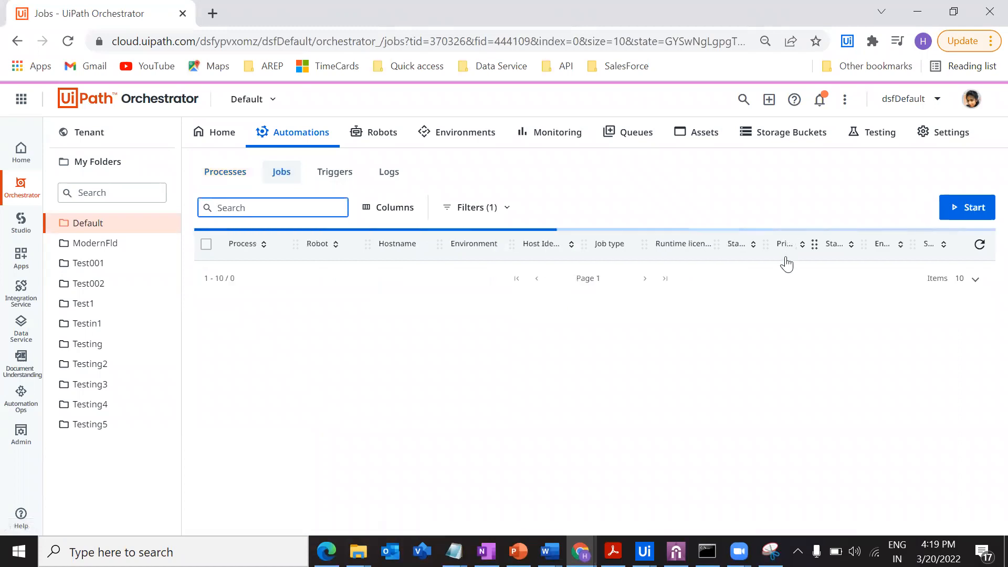
click(978, 244)
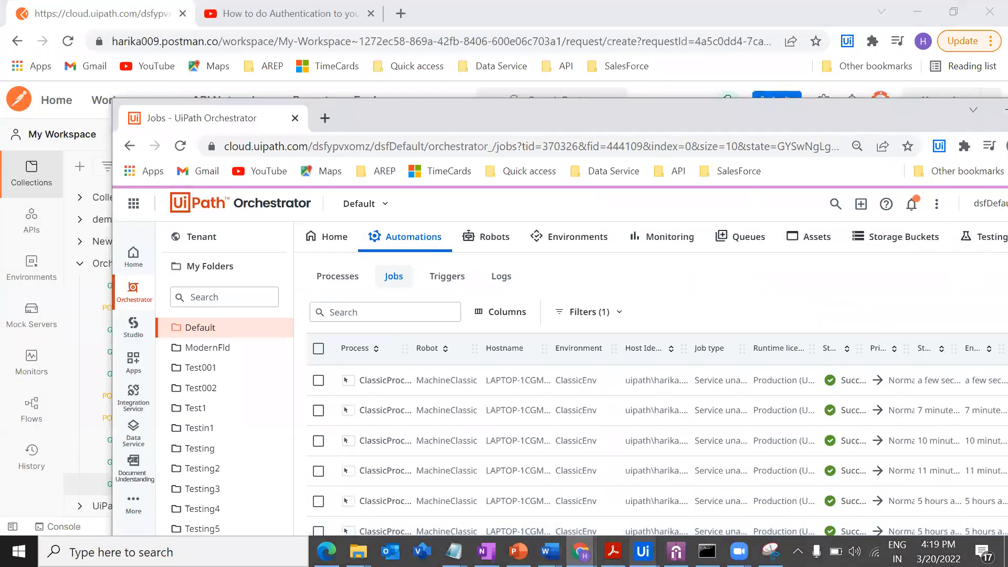
mouse_move(577, 551)
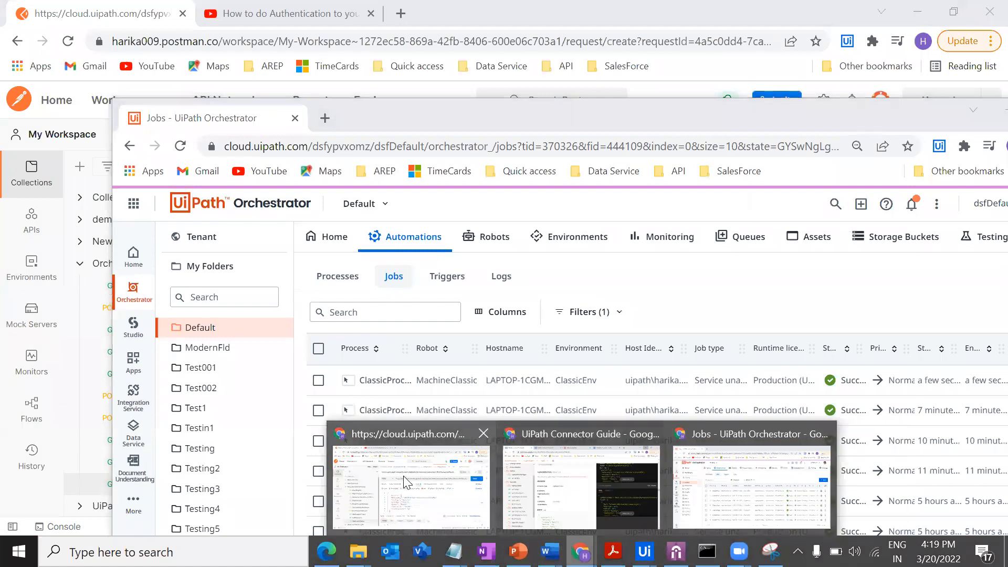
Step: View the newest job's logs confirming 'Testing the Orchestrator API', then return to the Jobs list
click(409, 485)
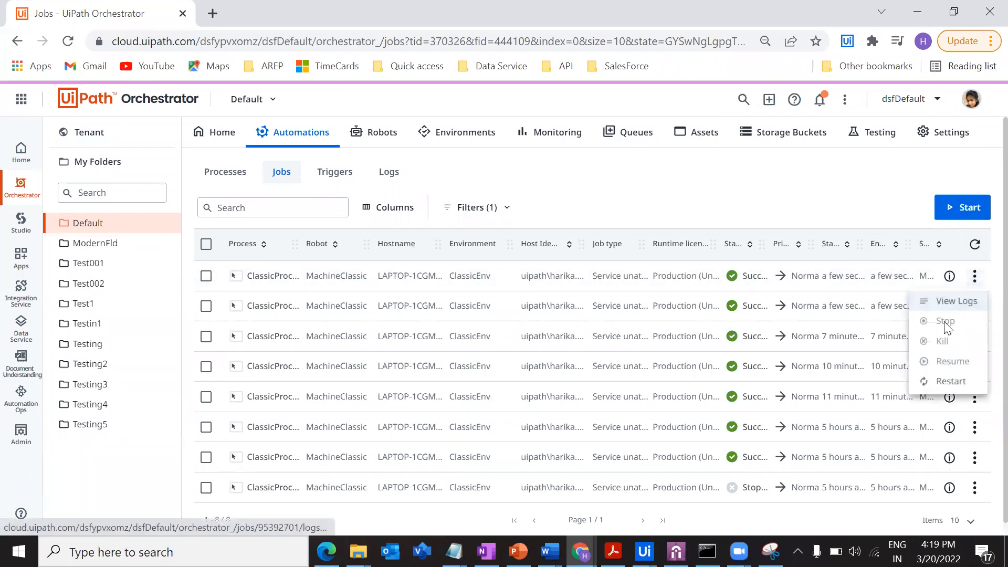
click(955, 301)
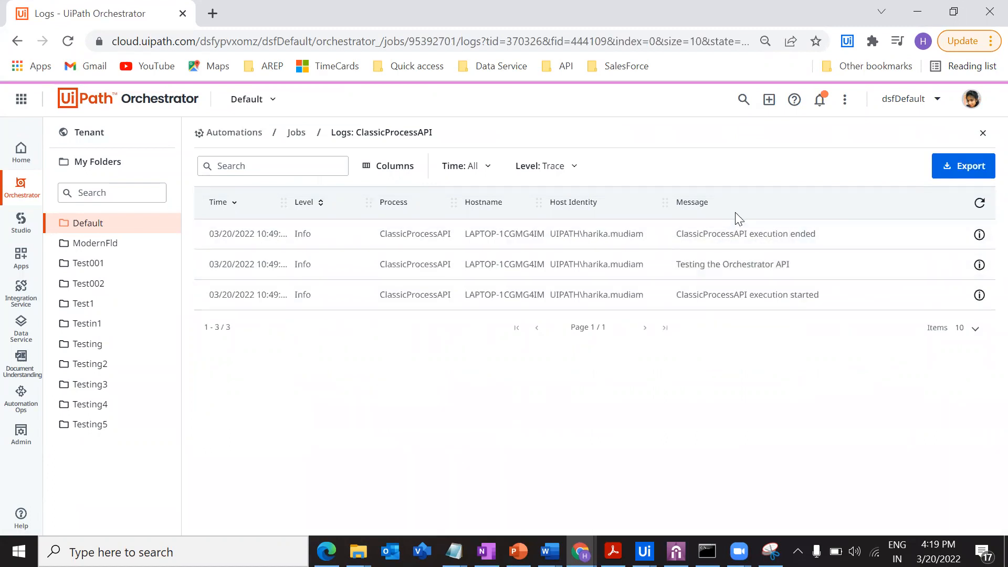
mouse_move(917, 462)
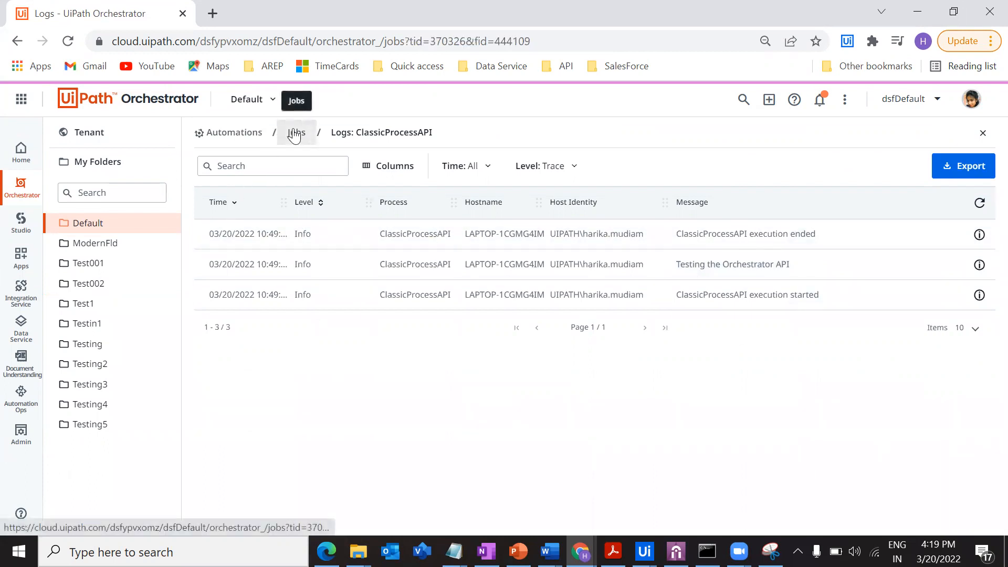
click(296, 133)
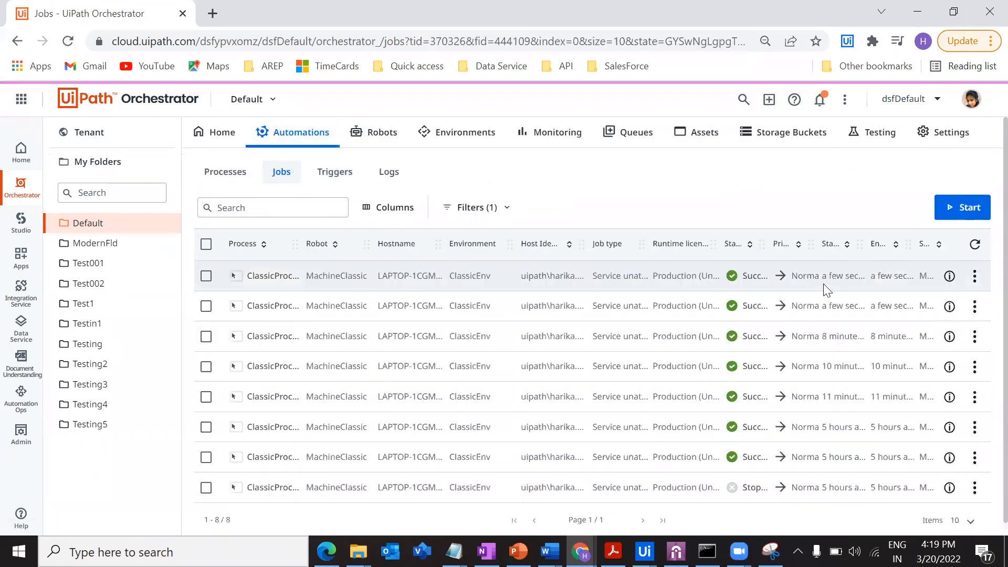
mouse_move(868, 185)
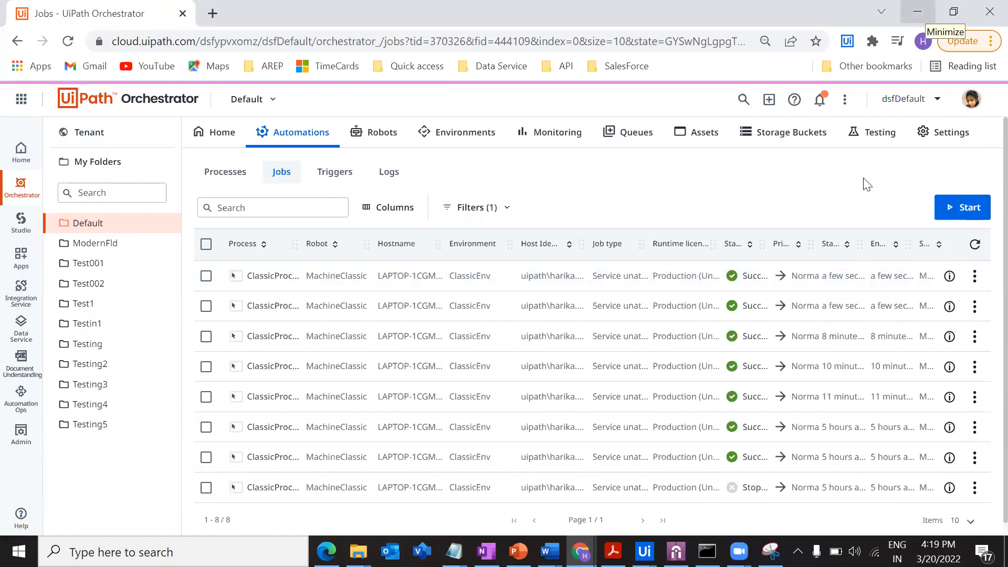
mouse_move(867, 183)
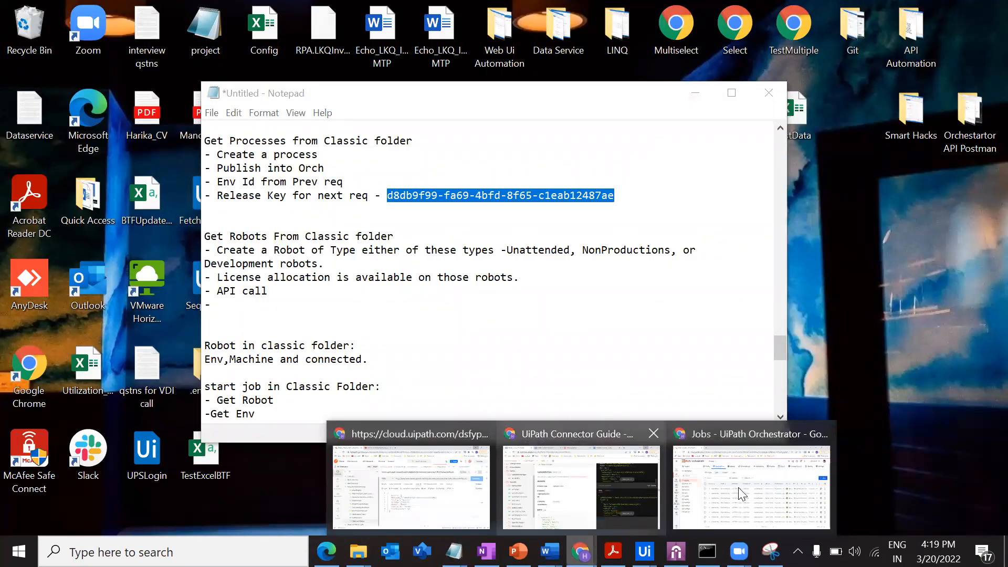
Step: Collapse the Classic Folder group under Start Job, leaving Modern Folder requests and Queue Items visible
click(581, 485)
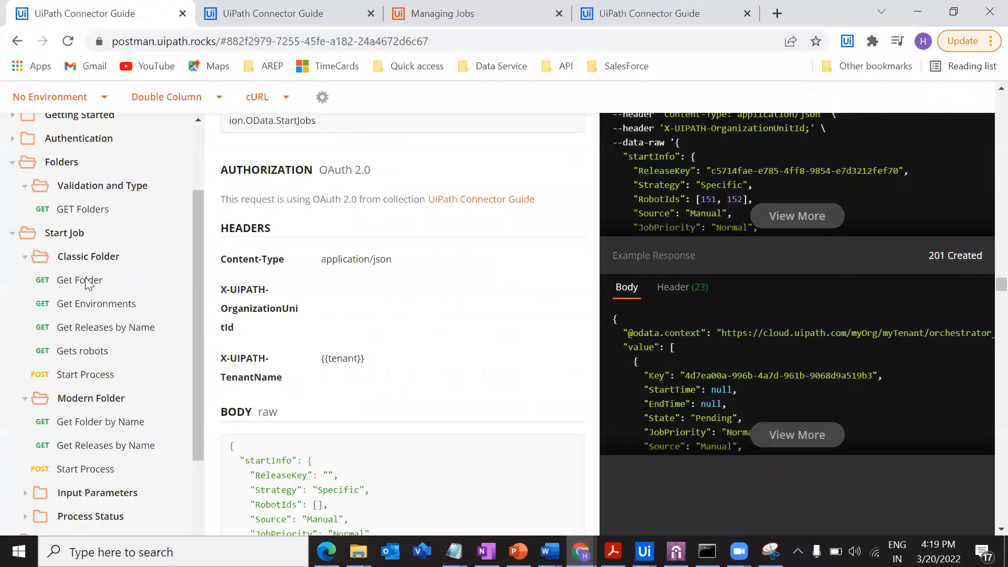
mouse_move(79, 279)
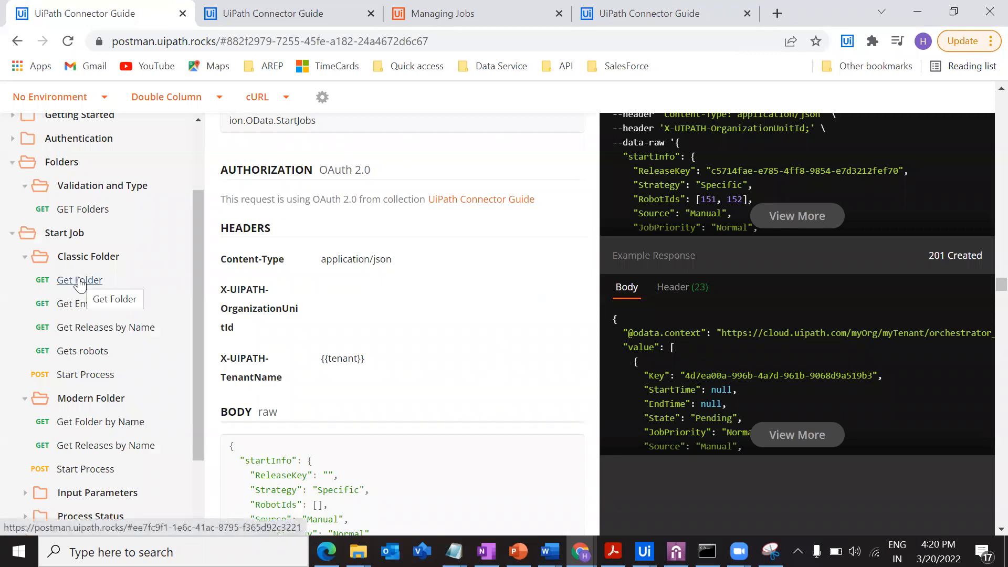
mouse_move(79, 279)
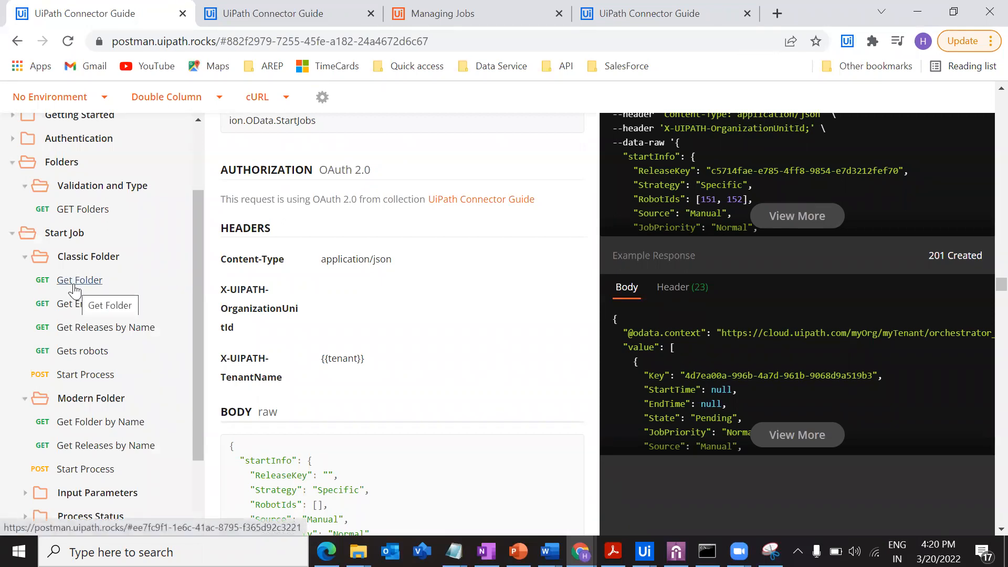
mouse_move(106, 327)
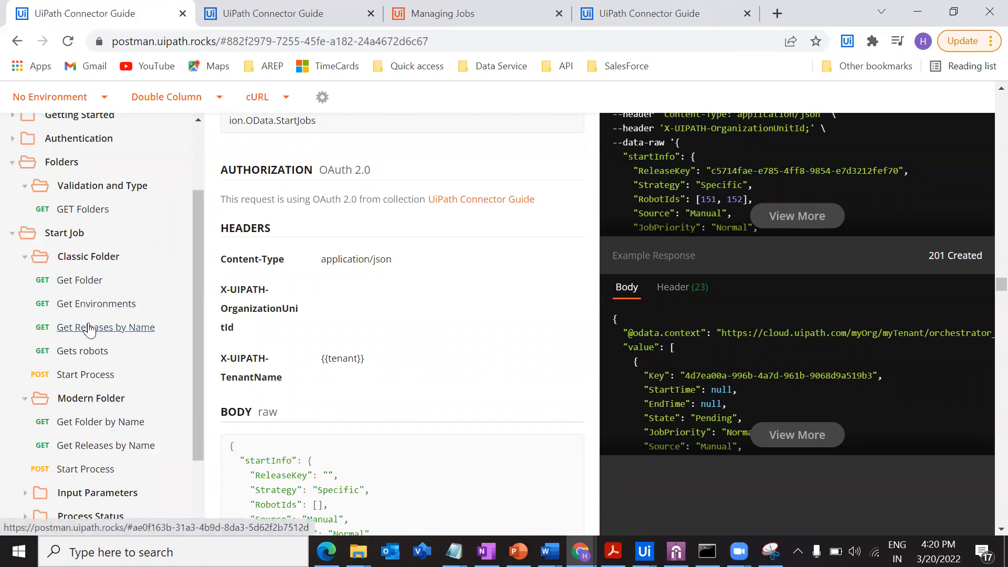
mouse_move(106, 327)
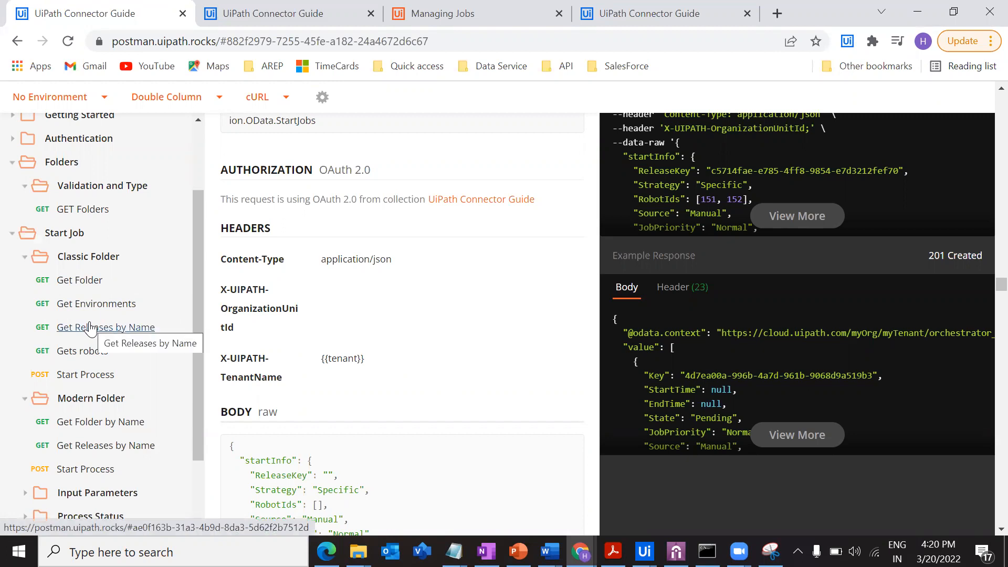
mouse_move(82, 351)
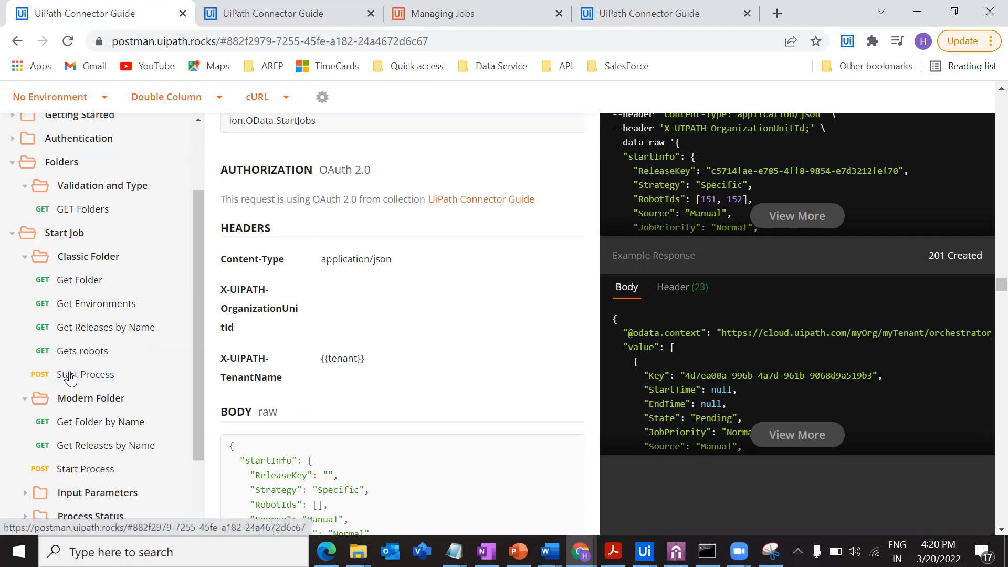
mouse_move(85, 374)
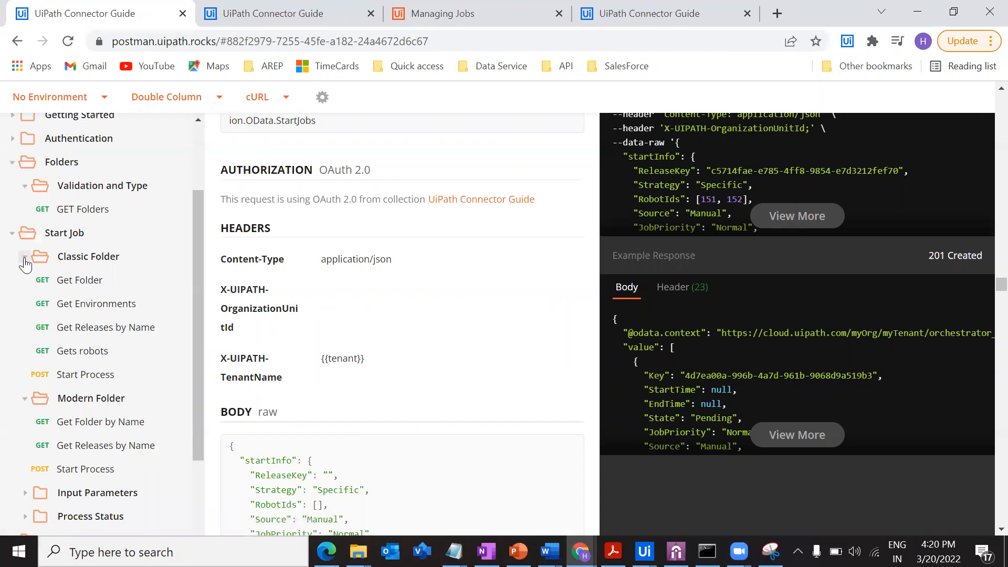
click(25, 257)
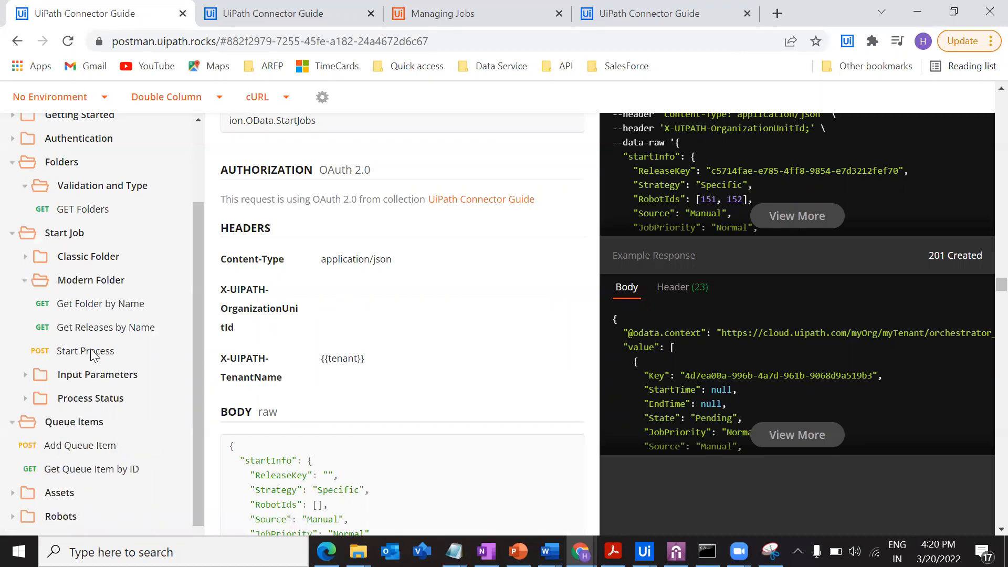
mouse_move(159, 366)
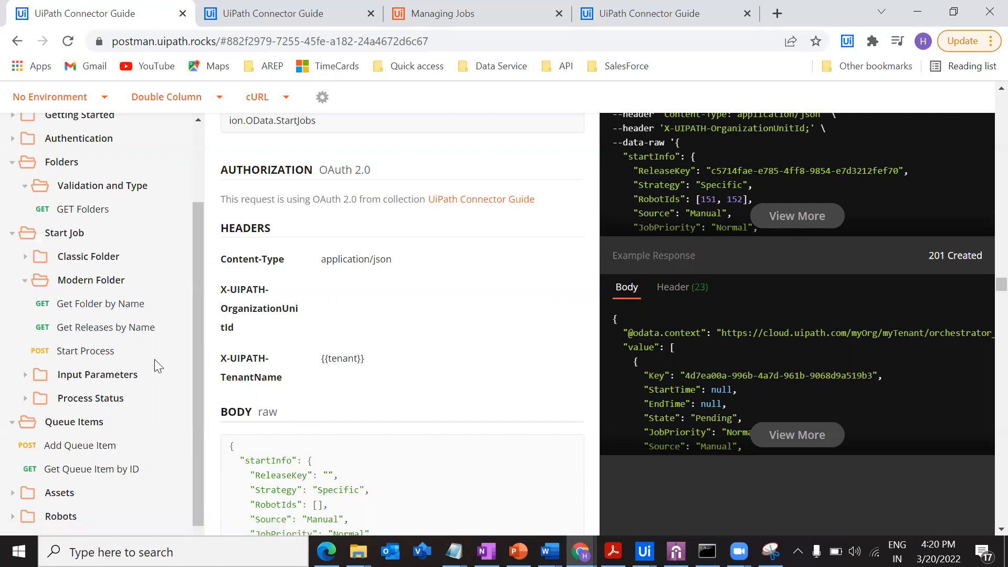